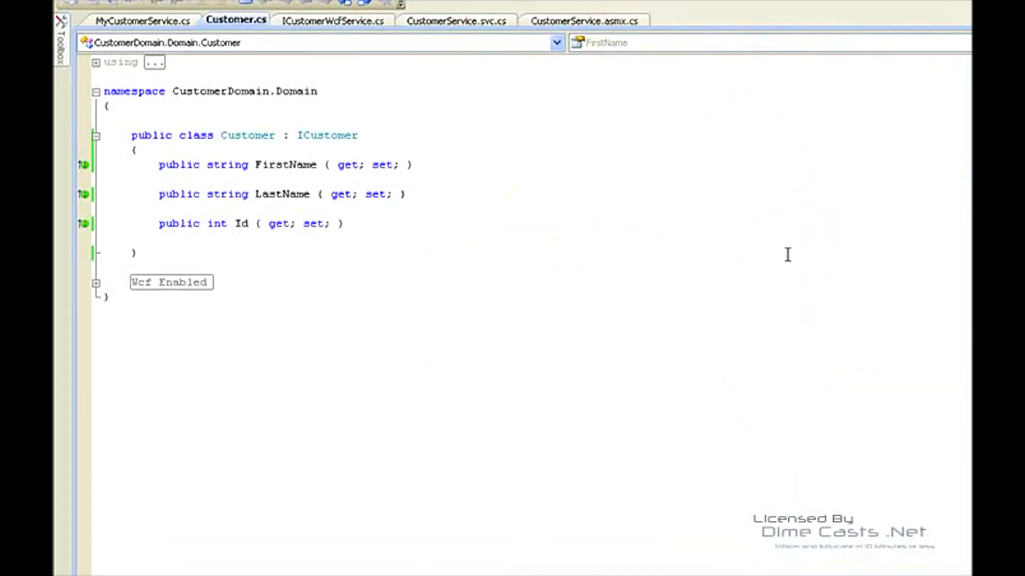
Review the ASMX service's GetCustomer method alongside the Customer class and MyCustomerService implementation
{"action": "left_click", "coordinate": [582, 20]}
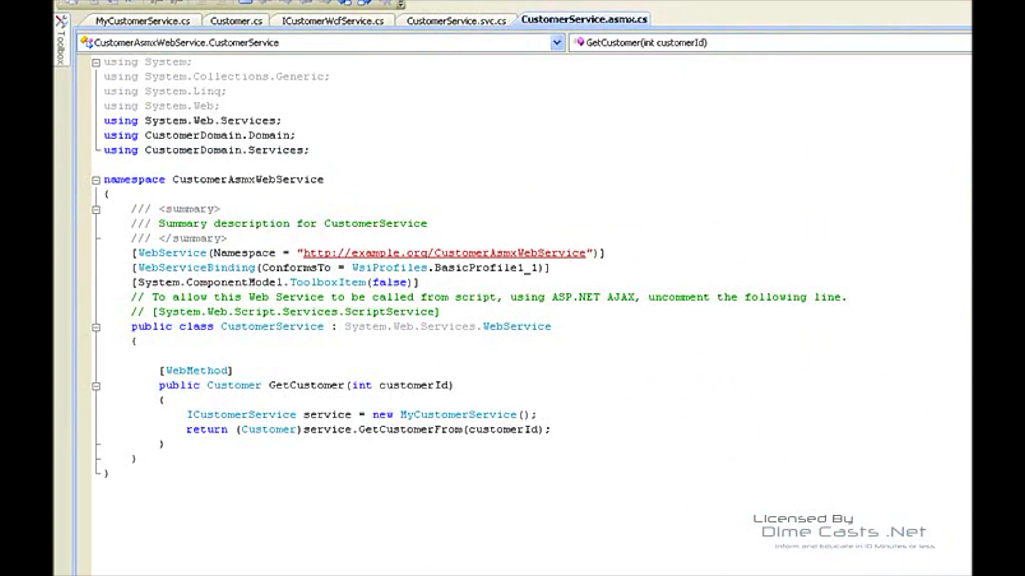
{"action": "mouse_move", "coordinate": [364, 366]}
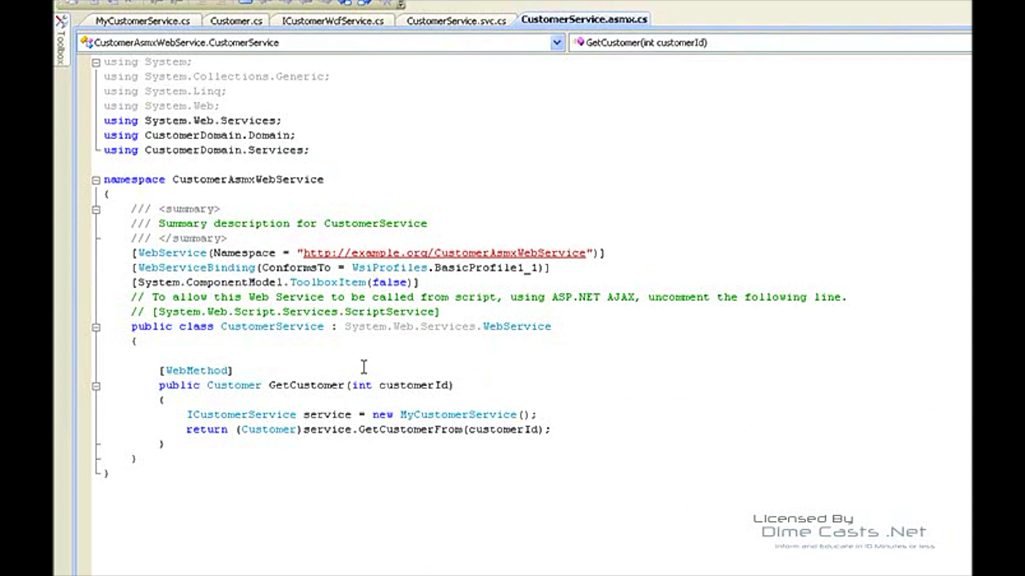
{"action": "double_click", "coordinate": [305, 385]}
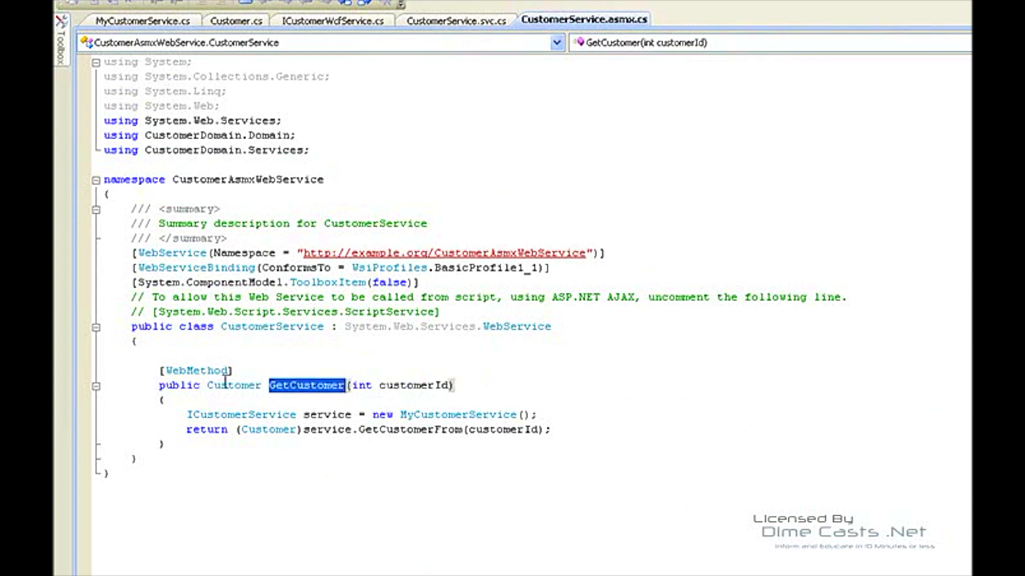
{"action": "left_click", "coordinate": [236, 20]}
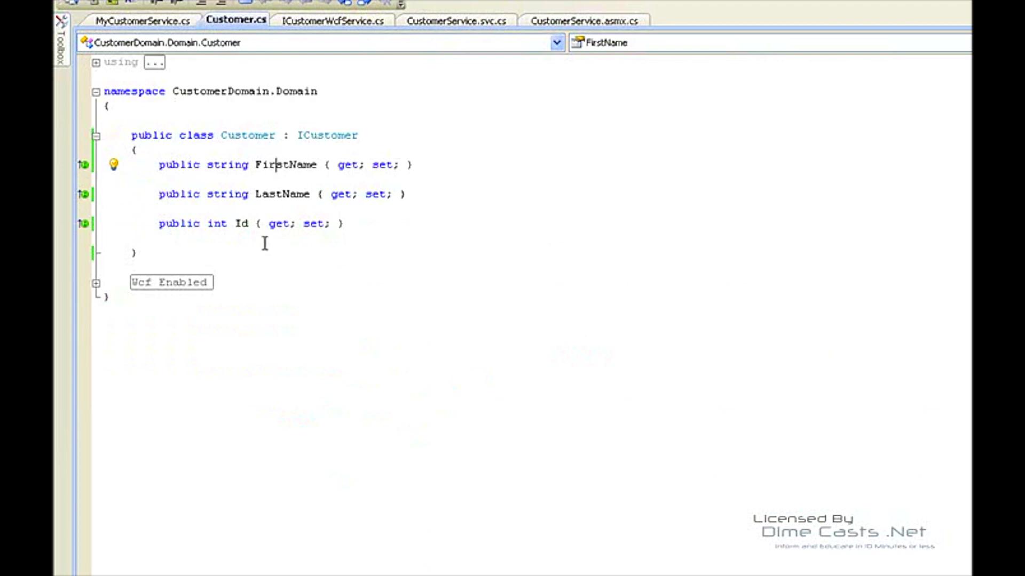
{"action": "mouse_move", "coordinate": [693, 161]}
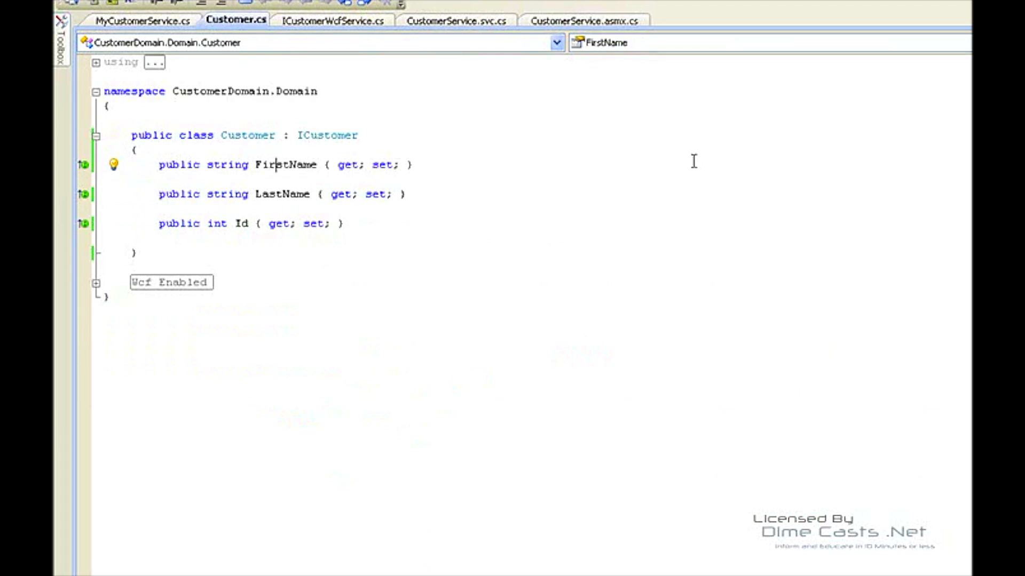
{"action": "left_click", "coordinate": [584, 20]}
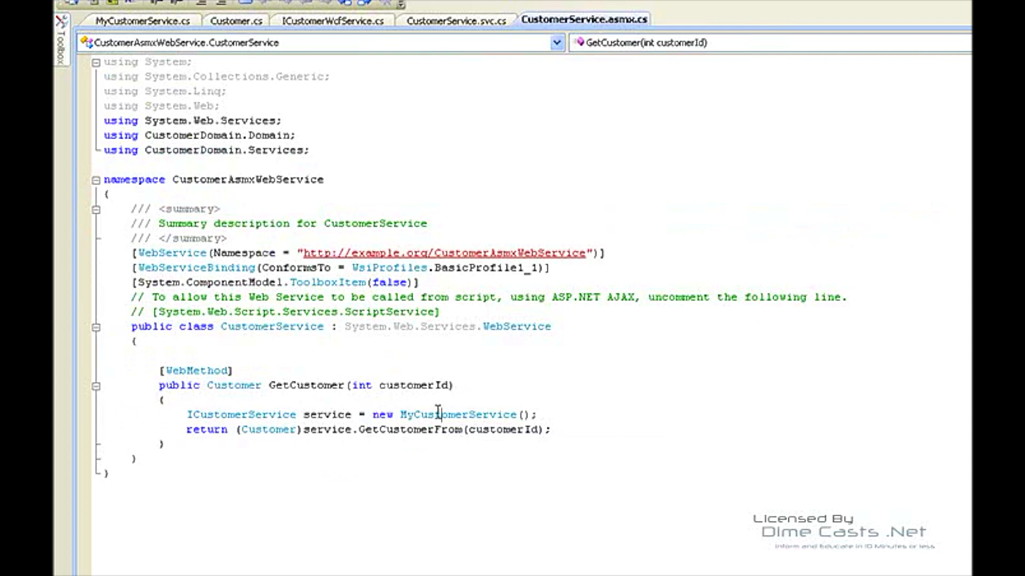
{"action": "mouse_move", "coordinate": [534, 462]}
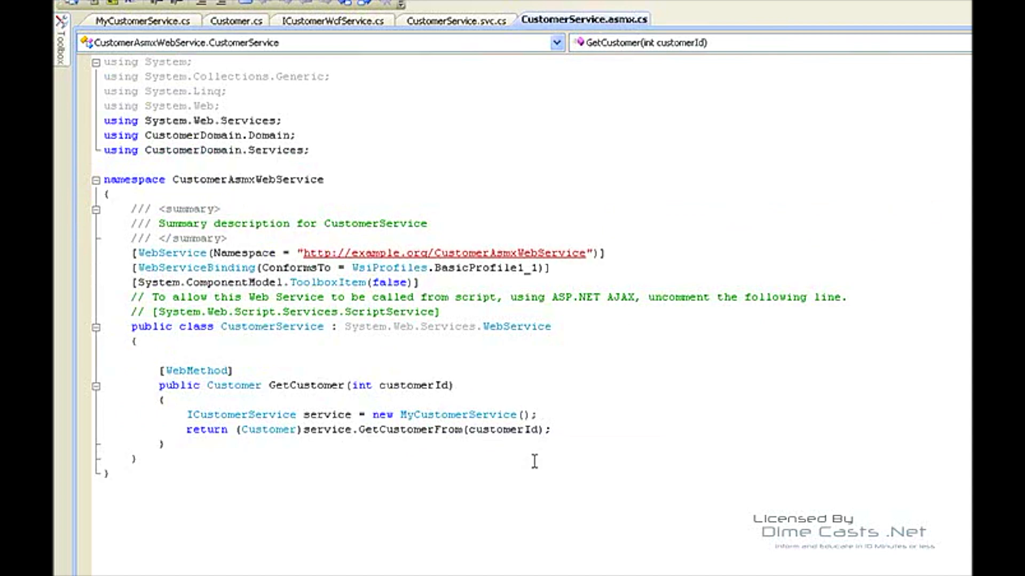
{"action": "left_click", "coordinate": [142, 20]}
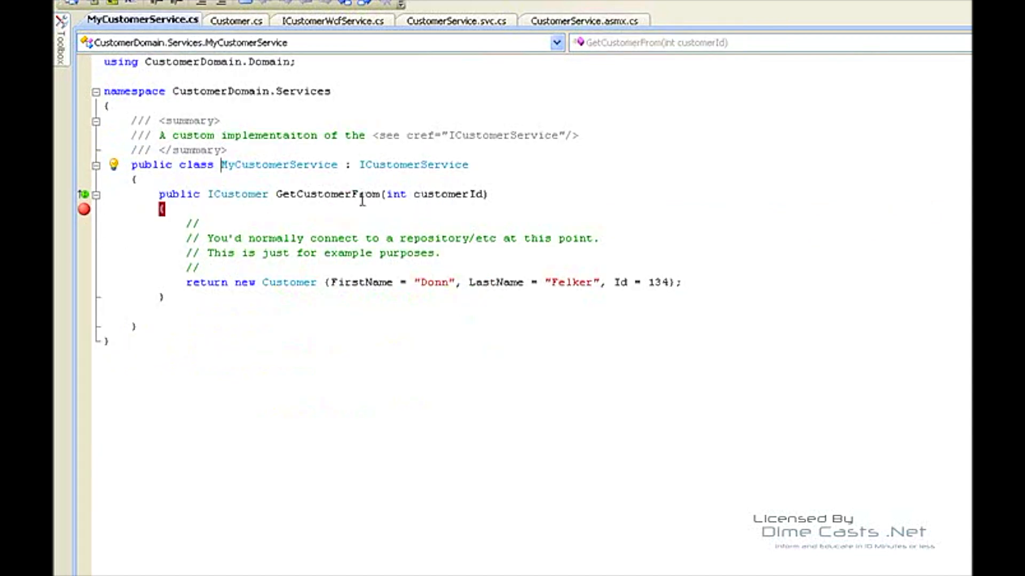
{"action": "mouse_move", "coordinate": [329, 213]}
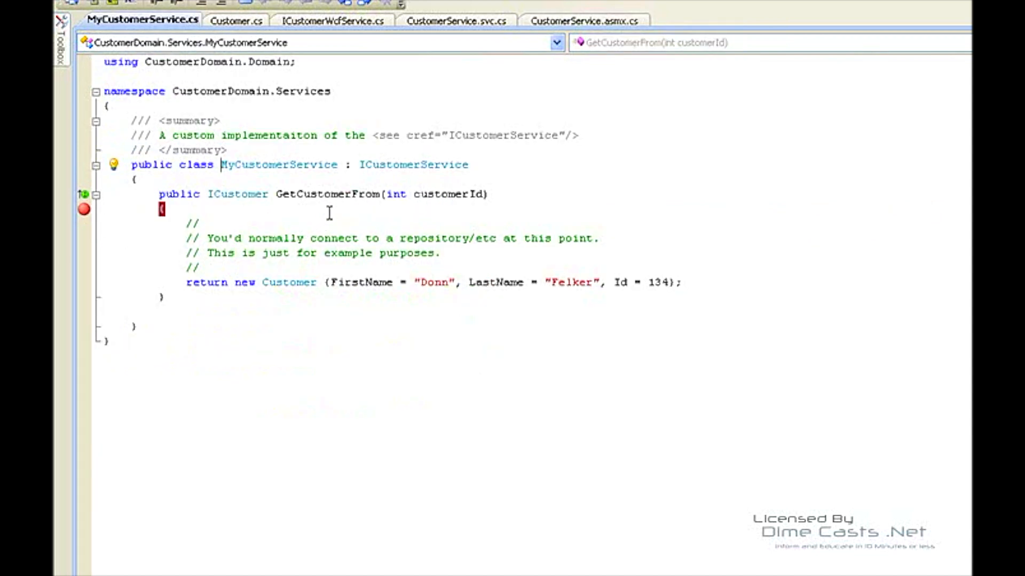
{"action": "mouse_move", "coordinate": [327, 203]}
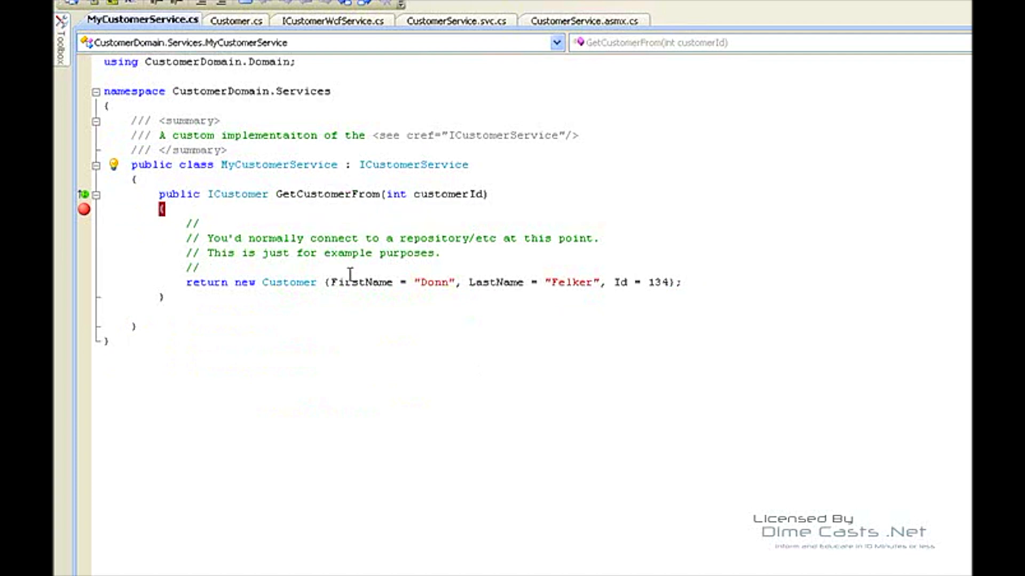
{"action": "mouse_move", "coordinate": [360, 281]}
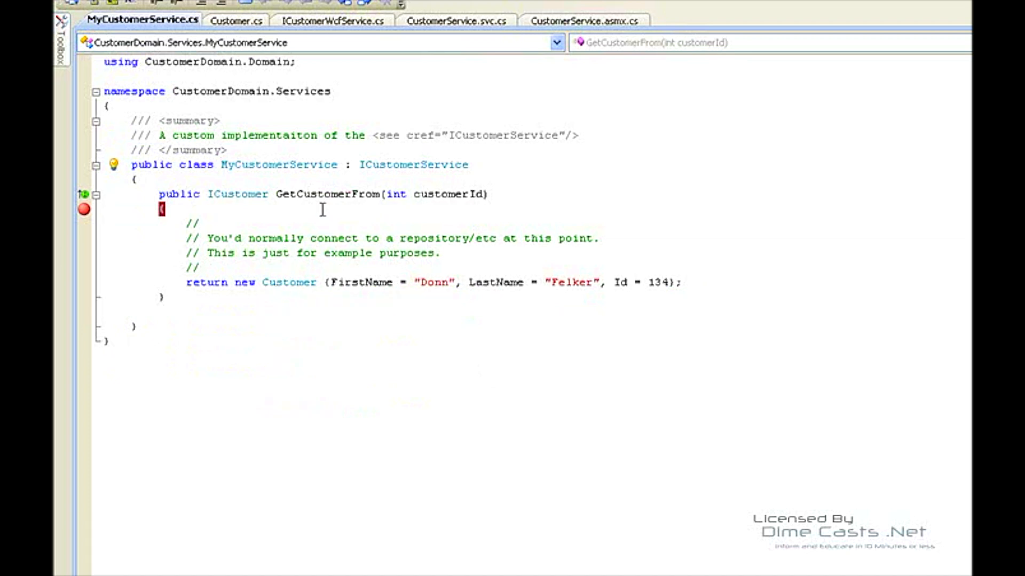
{"action": "left_click", "coordinate": [221, 164]}
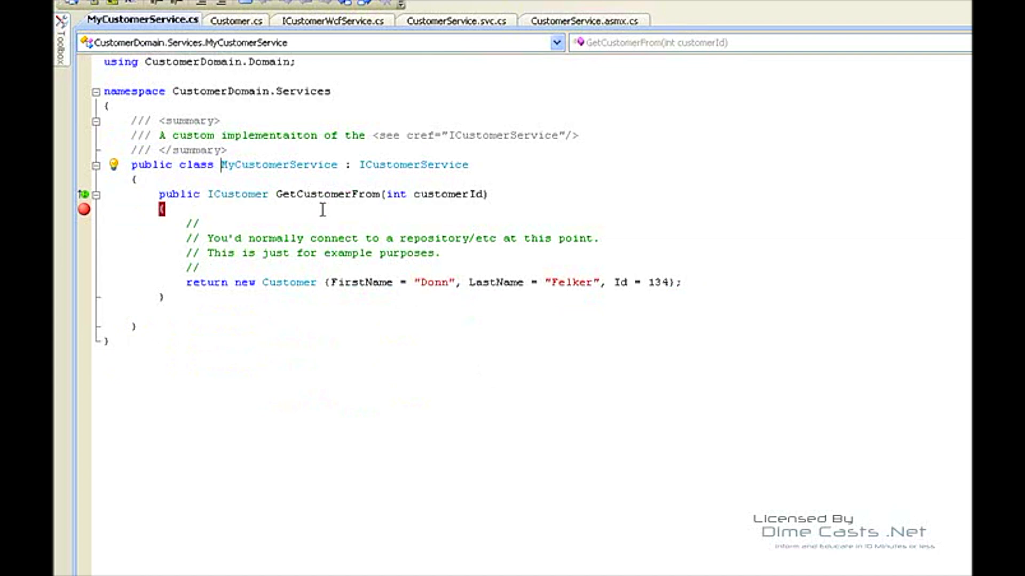
{"action": "mouse_move", "coordinate": [429, 144]}
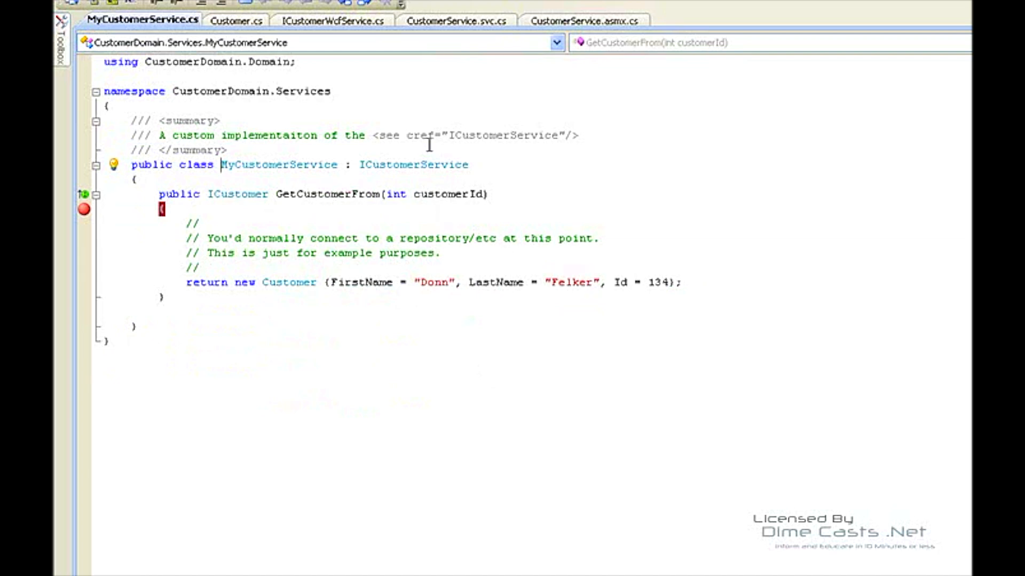
Trace the customer-fetching call in the ASMX service back to MyCustomerService and return to the service code
{"action": "left_click", "coordinate": [583, 20]}
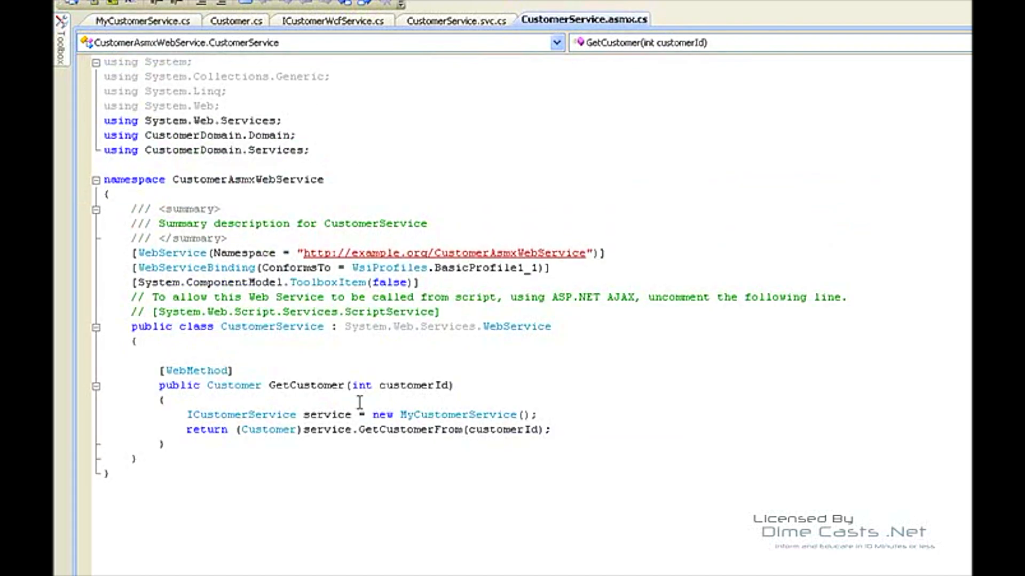
{"action": "triple_click", "coordinate": [360, 414]}
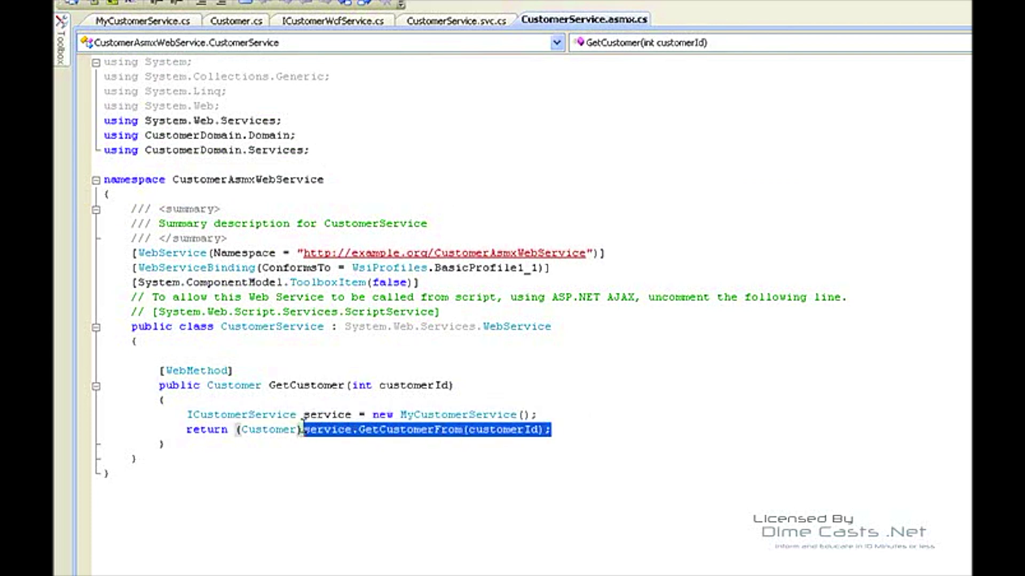
{"action": "left_click", "coordinate": [564, 413]}
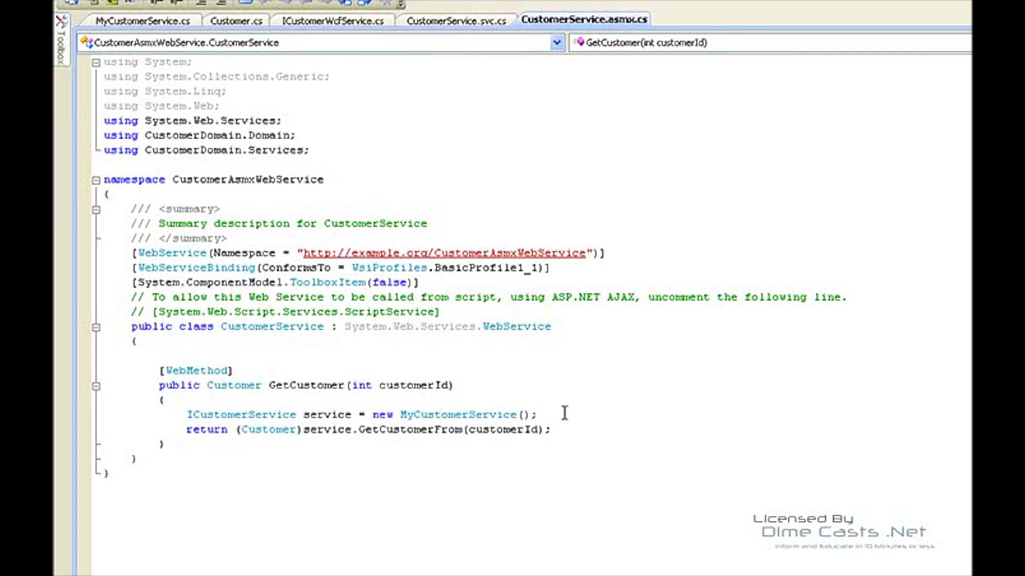
{"action": "left_click", "coordinate": [141, 21]}
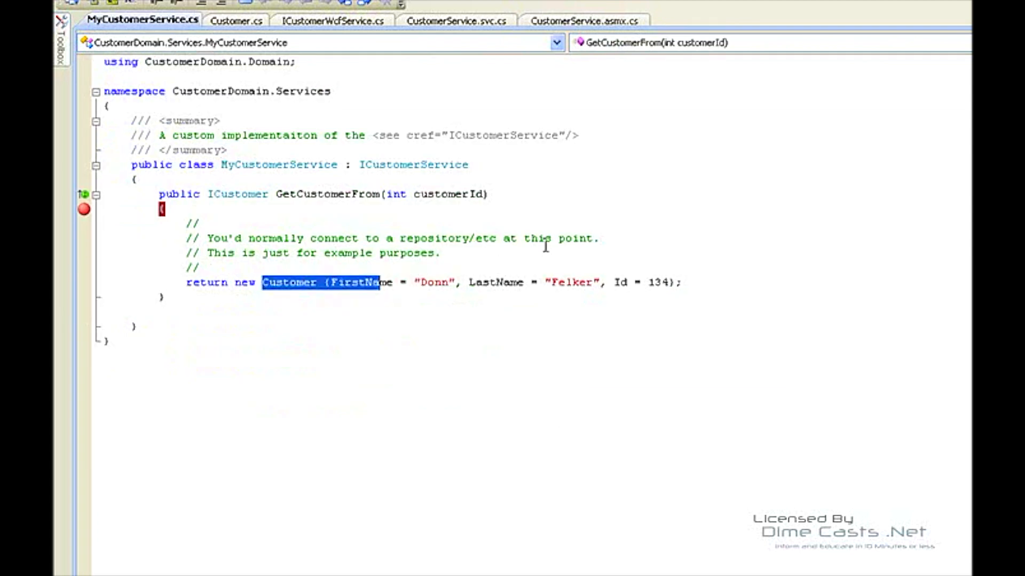
{"action": "left_click", "coordinate": [583, 20]}
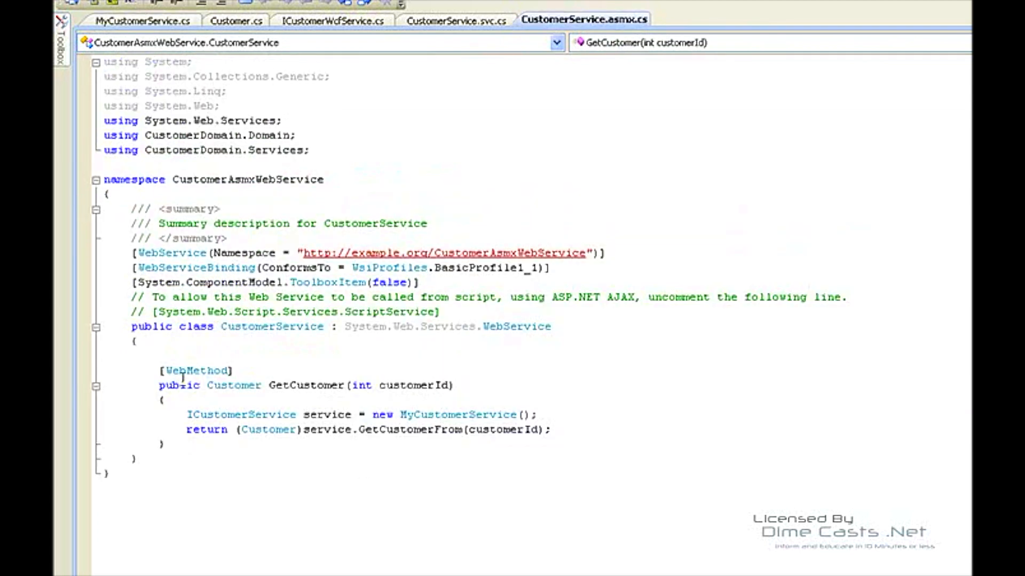
{"action": "double_click", "coordinate": [197, 370]}
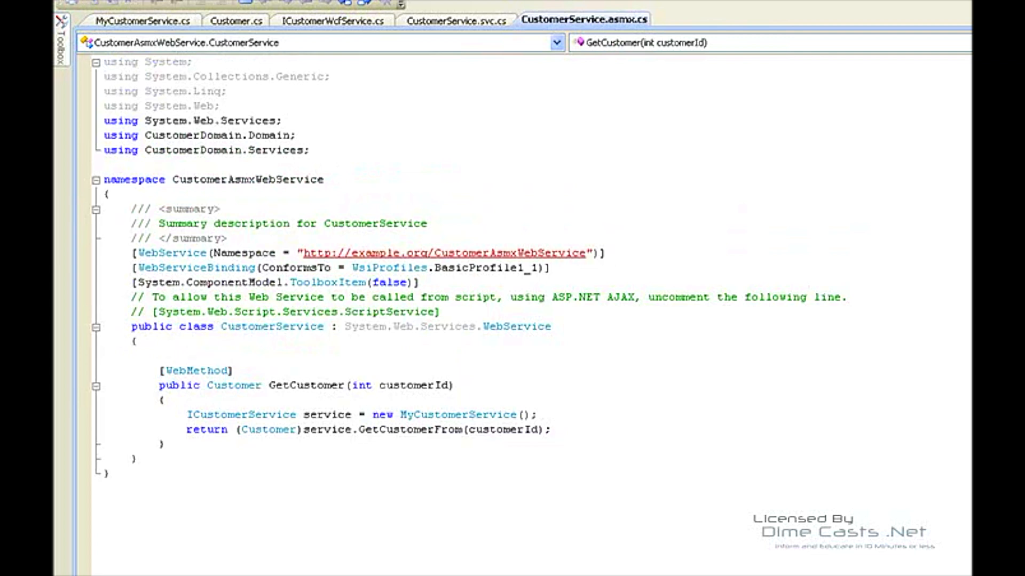
{"action": "mouse_move", "coordinate": [773, 208]}
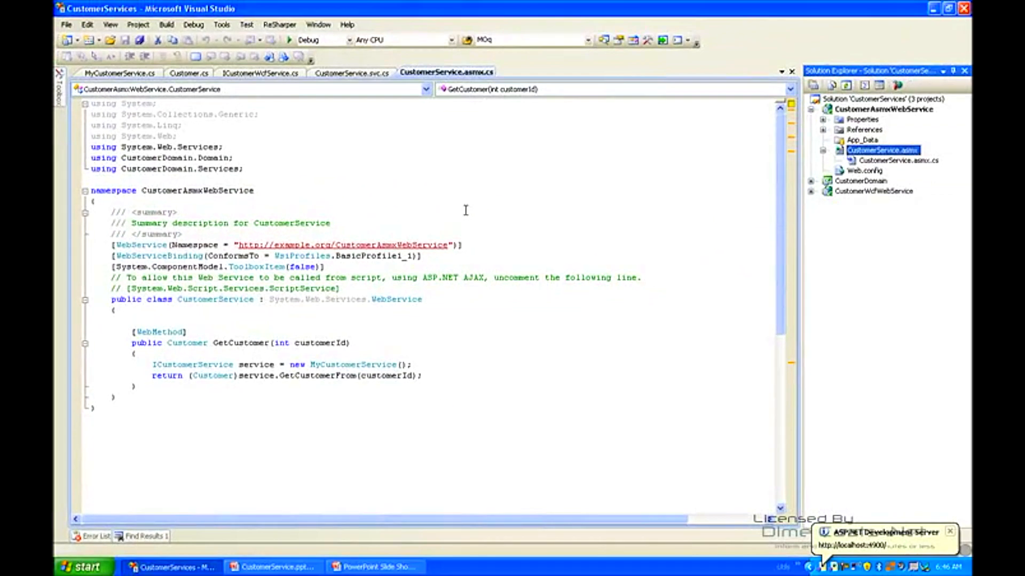
Invoke GetCustomer on the ASMX test page, read the returned Customer XML with Id 134, and close the result
{"action": "left_click", "coordinate": [464, 566]}
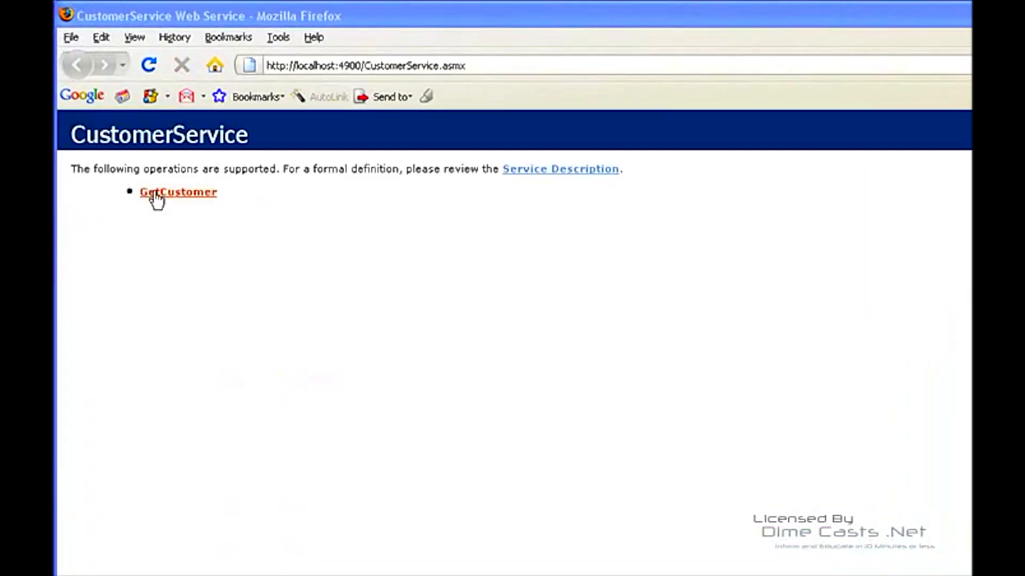
{"action": "left_click", "coordinate": [179, 191]}
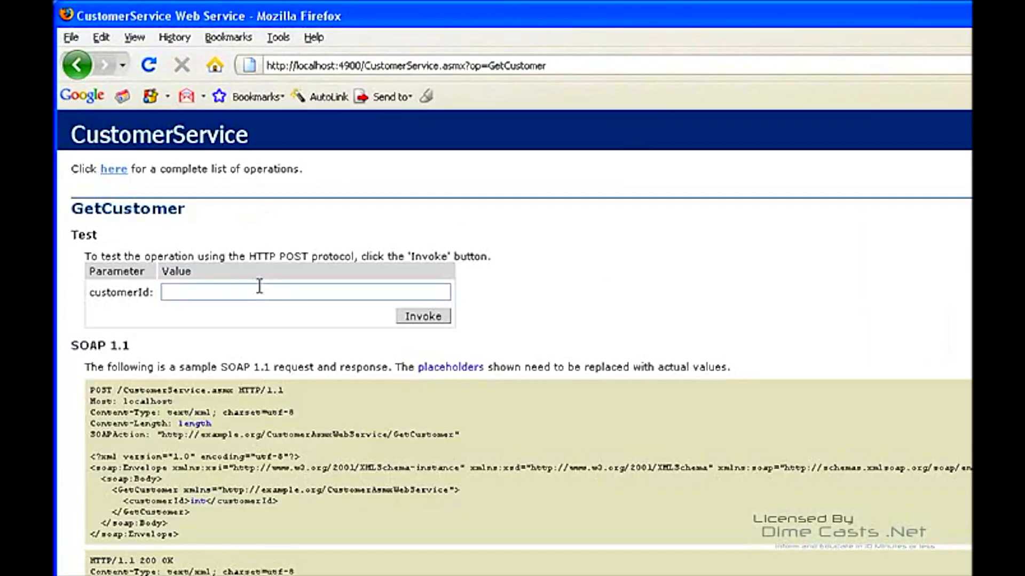
{"action": "left_click", "coordinate": [422, 316]}
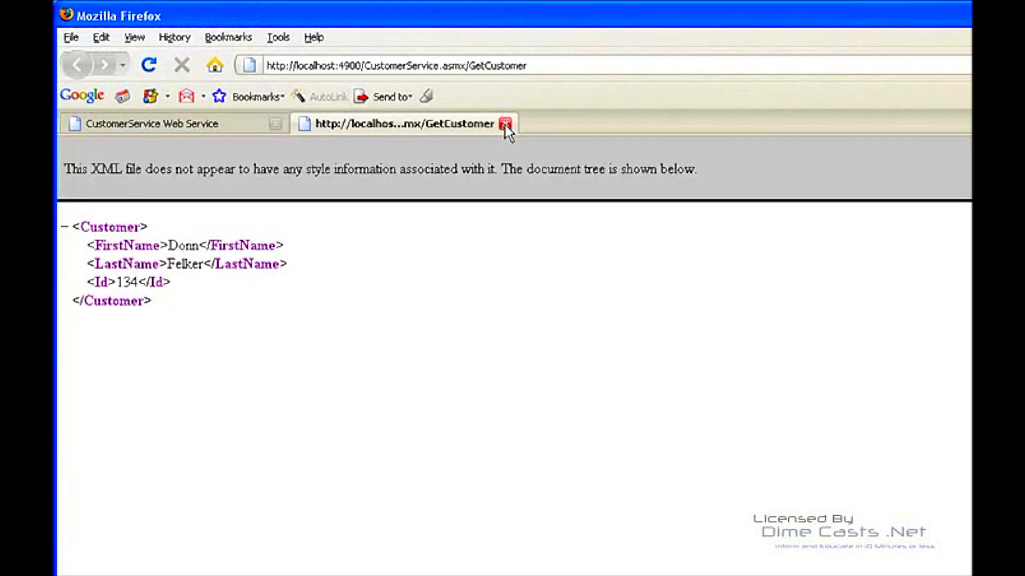
{"action": "left_click", "coordinate": [504, 124]}
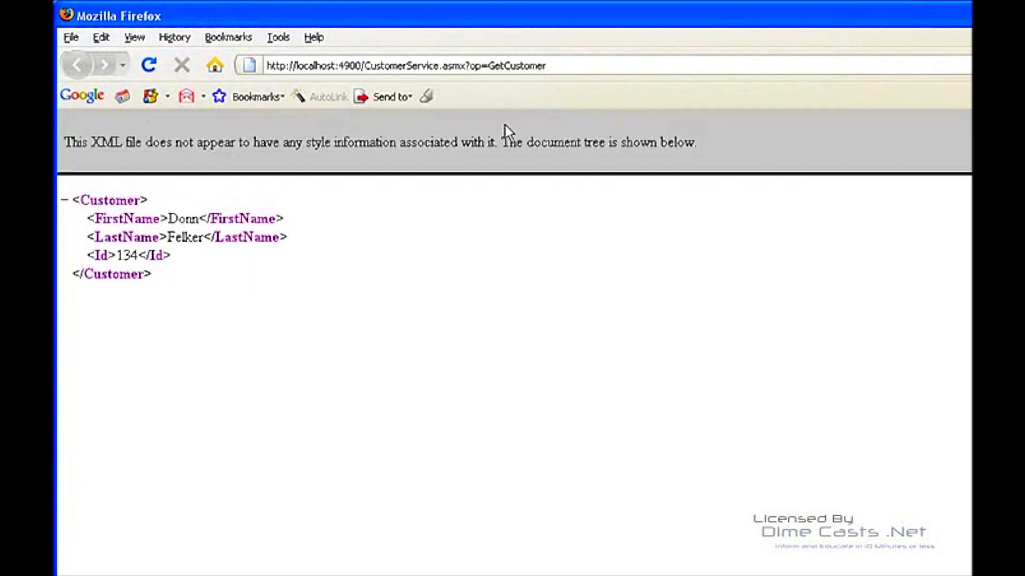
{"action": "left_click", "coordinate": [76, 65]}
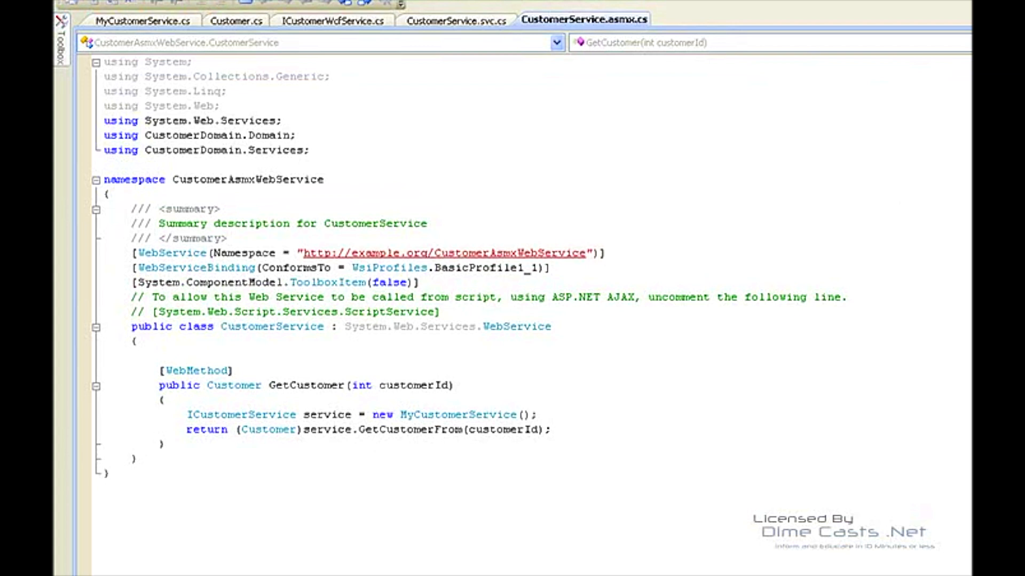
{"action": "mouse_move", "coordinate": [697, 196]}
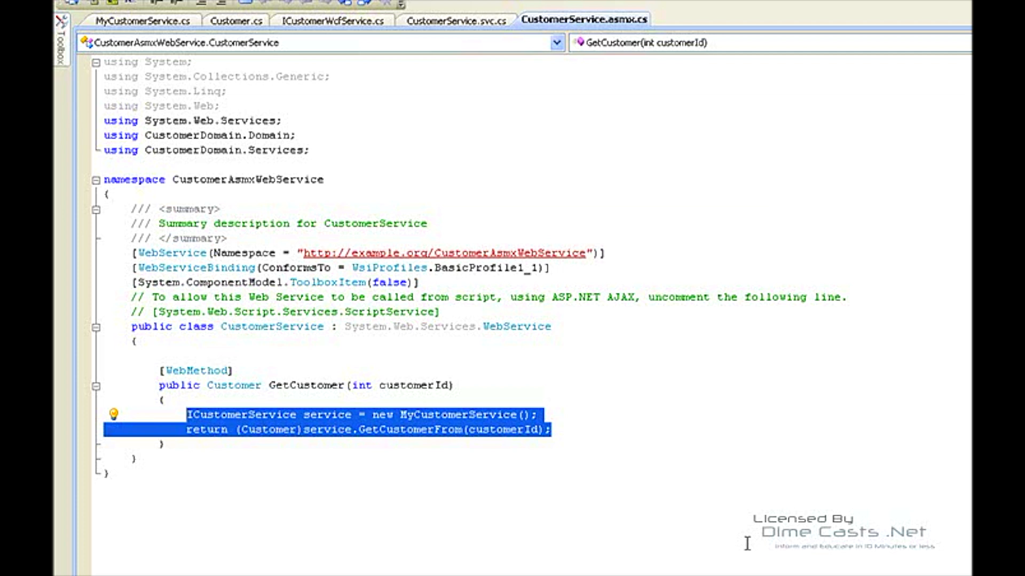
{"action": "mouse_move", "coordinate": [734, 500]}
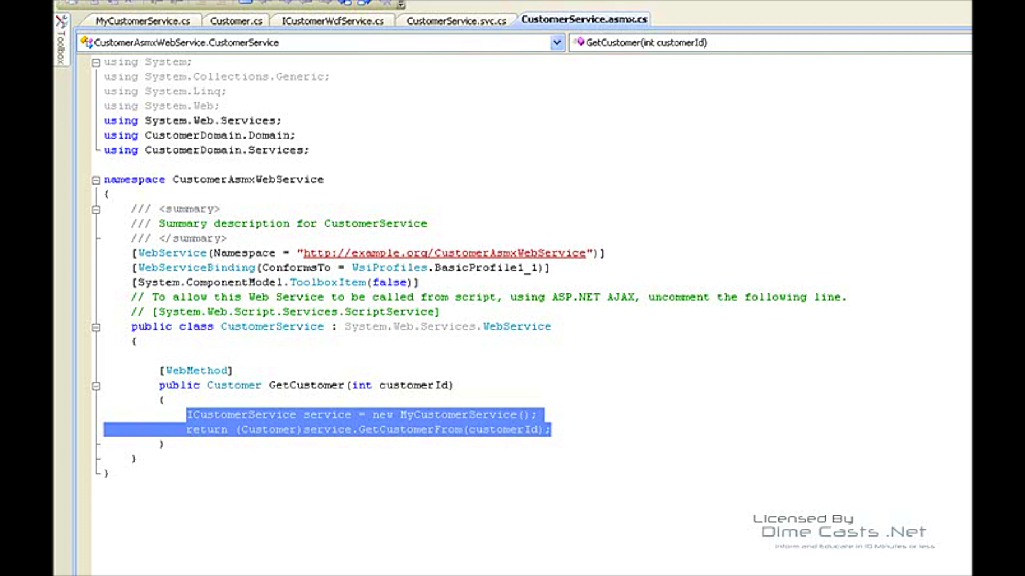
Start adding a new project to the solution from the File menu
{"action": "left_click", "coordinate": [78, 5]}
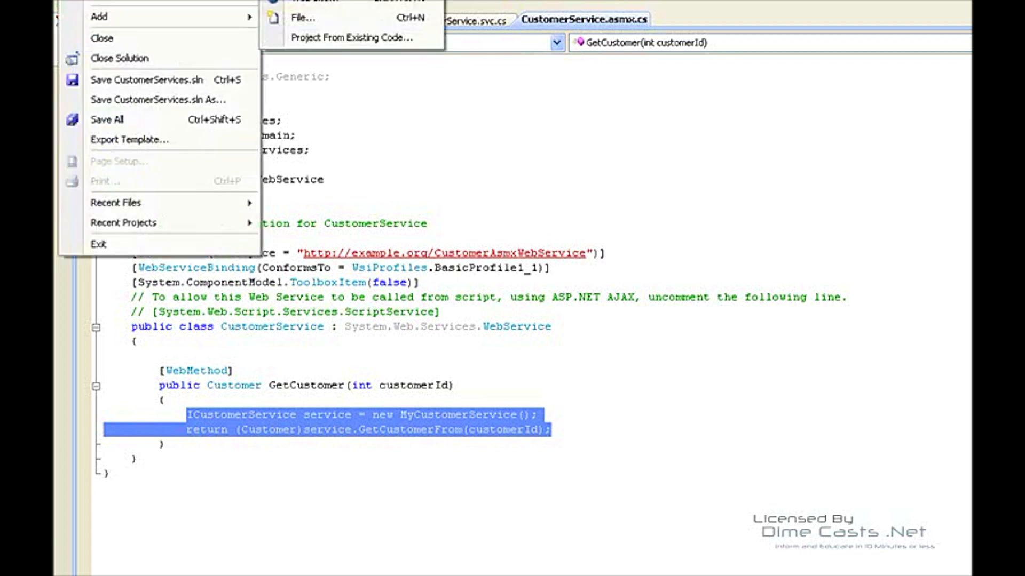
{"action": "left_click", "coordinate": [302, 18]}
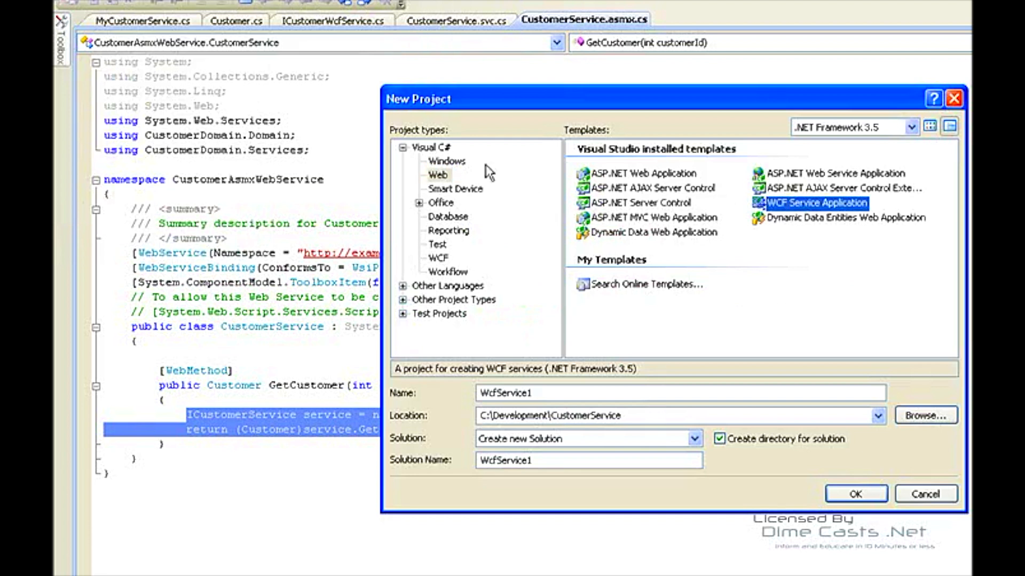
{"action": "mouse_move", "coordinate": [826, 216]}
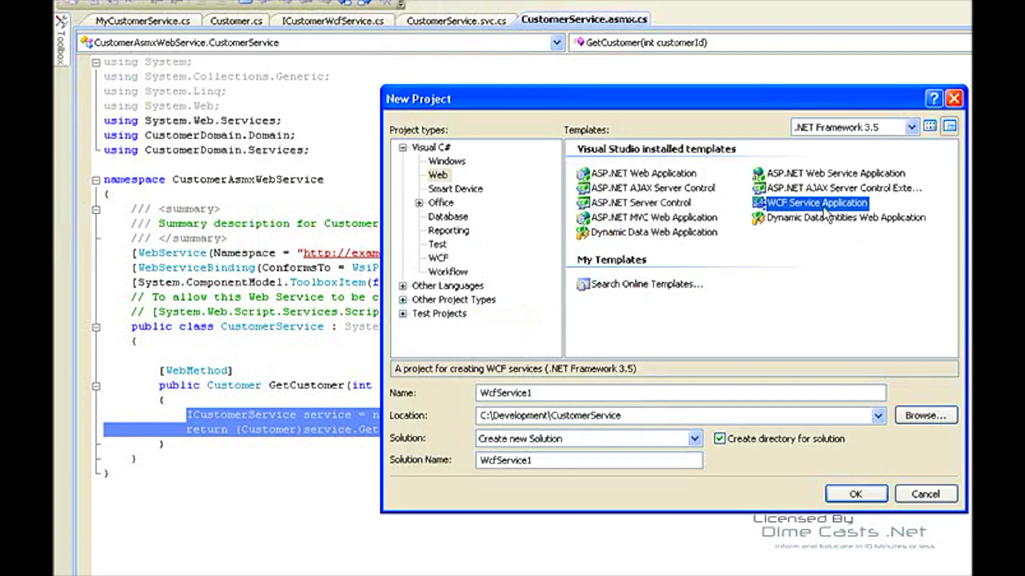
{"action": "mouse_move", "coordinate": [733, 446]}
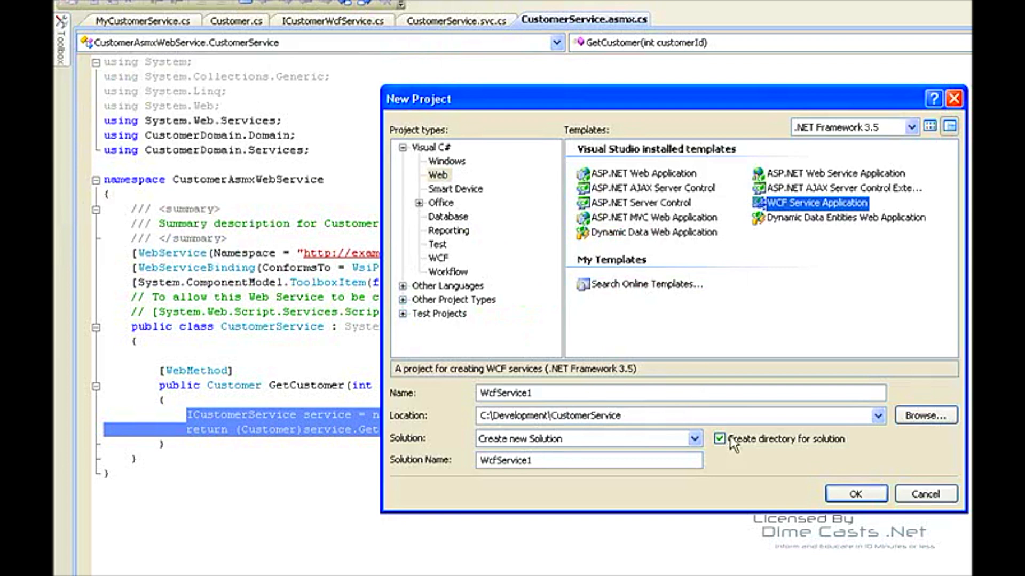
Expand the CustomerWcfWebService project and reveal the Wcf Enabled region in ICustomerWcfService
{"action": "left_click", "coordinate": [855, 493]}
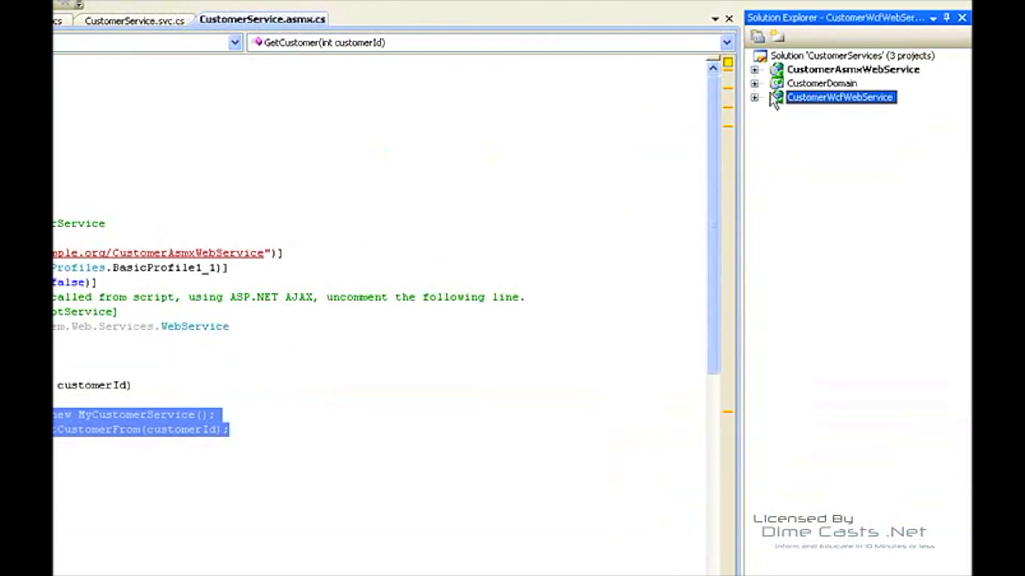
{"action": "left_click", "coordinate": [755, 97]}
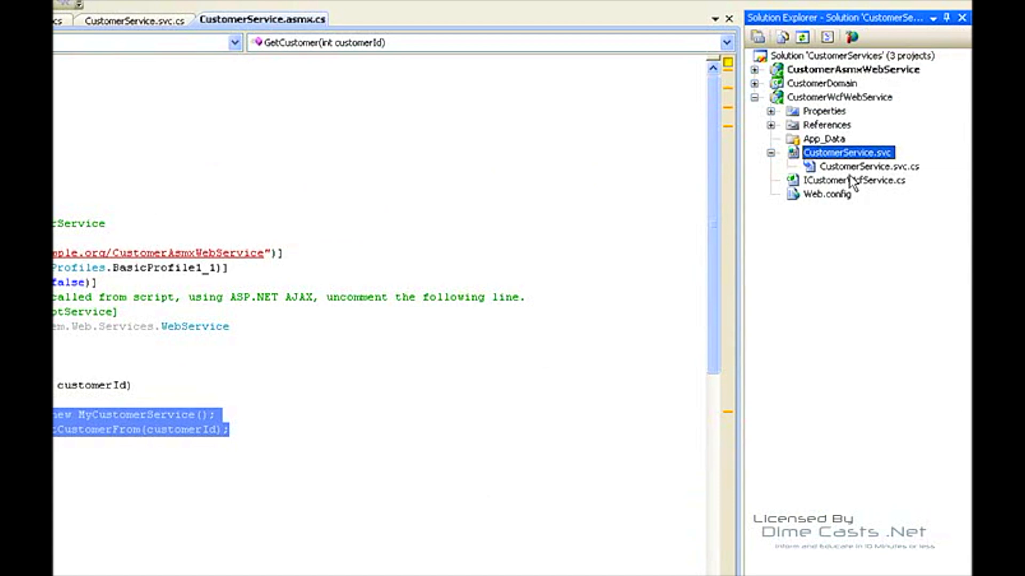
{"action": "mouse_move", "coordinate": [878, 173]}
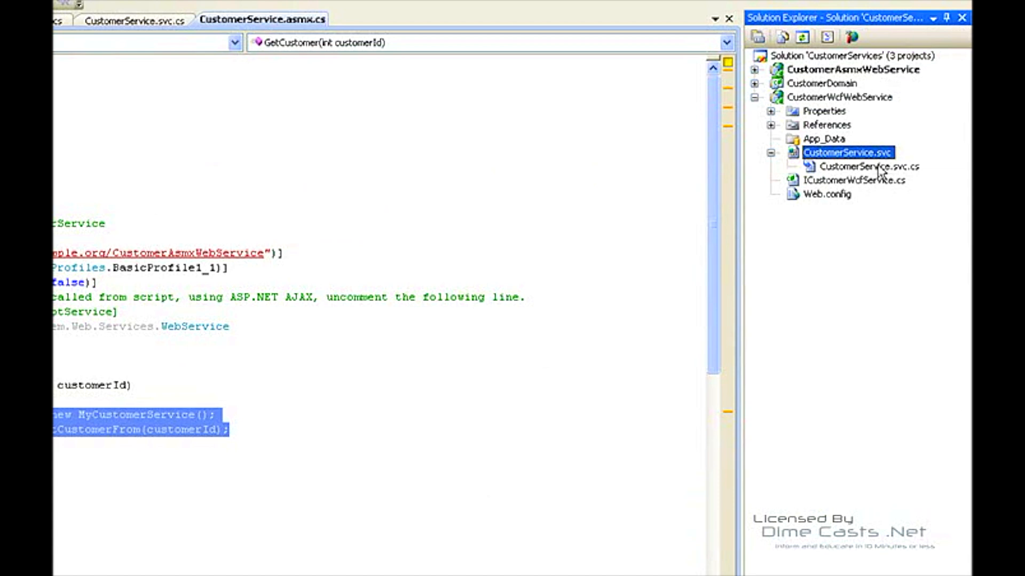
{"action": "mouse_move", "coordinate": [869, 178]}
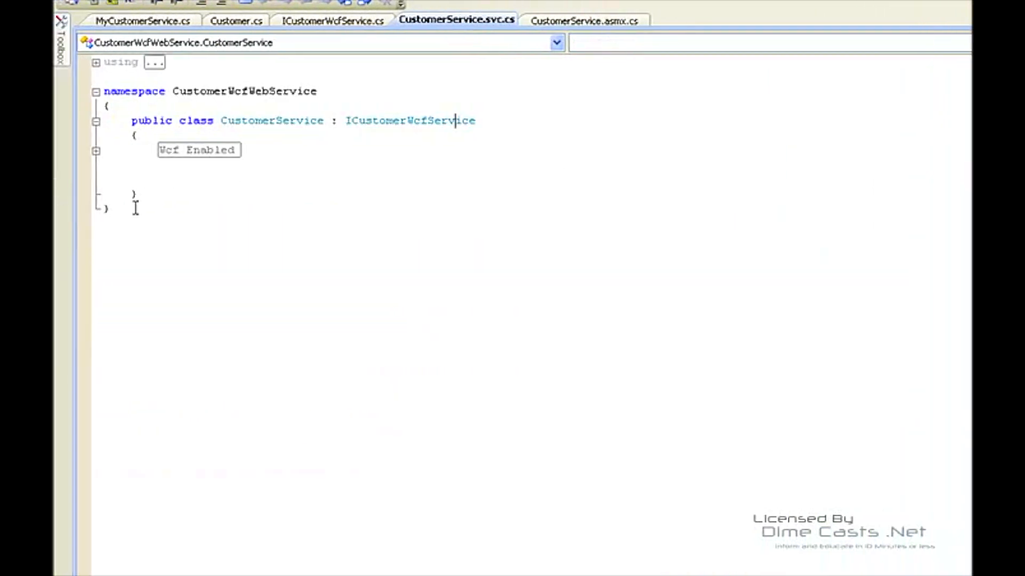
{"action": "mouse_move", "coordinate": [262, 139]}
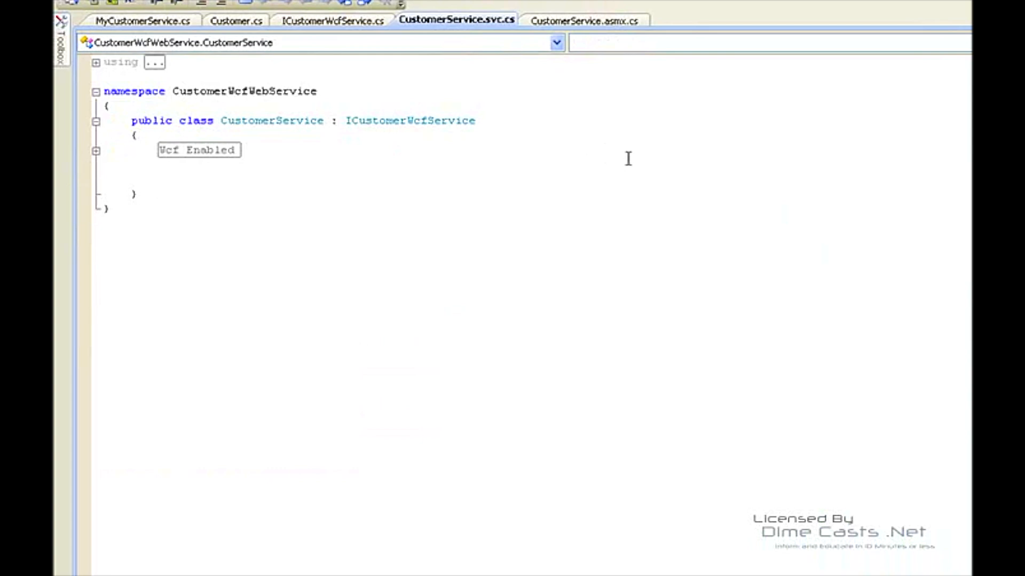
{"action": "left_click", "coordinate": [332, 21]}
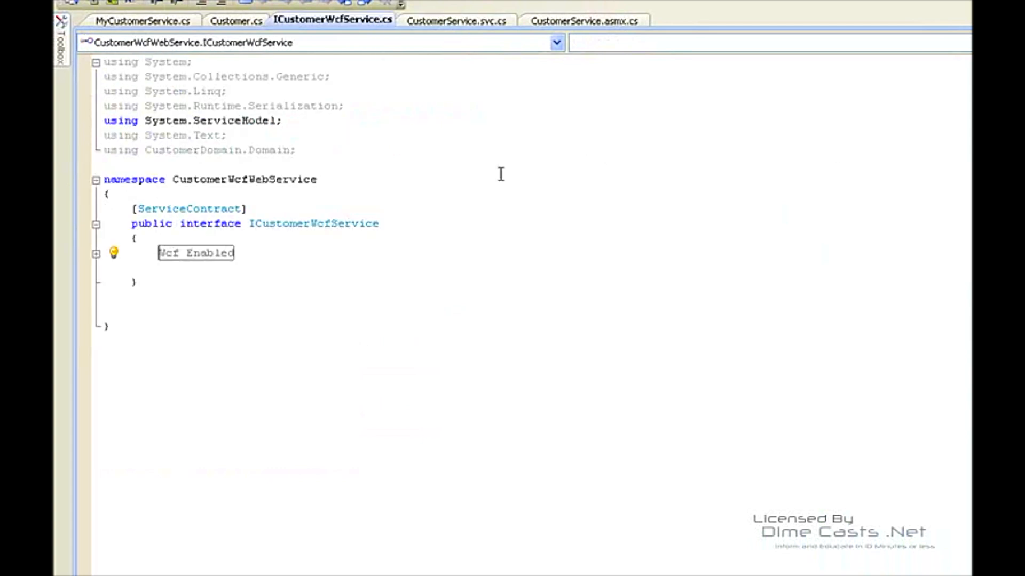
{"action": "left_click", "coordinate": [95, 252]}
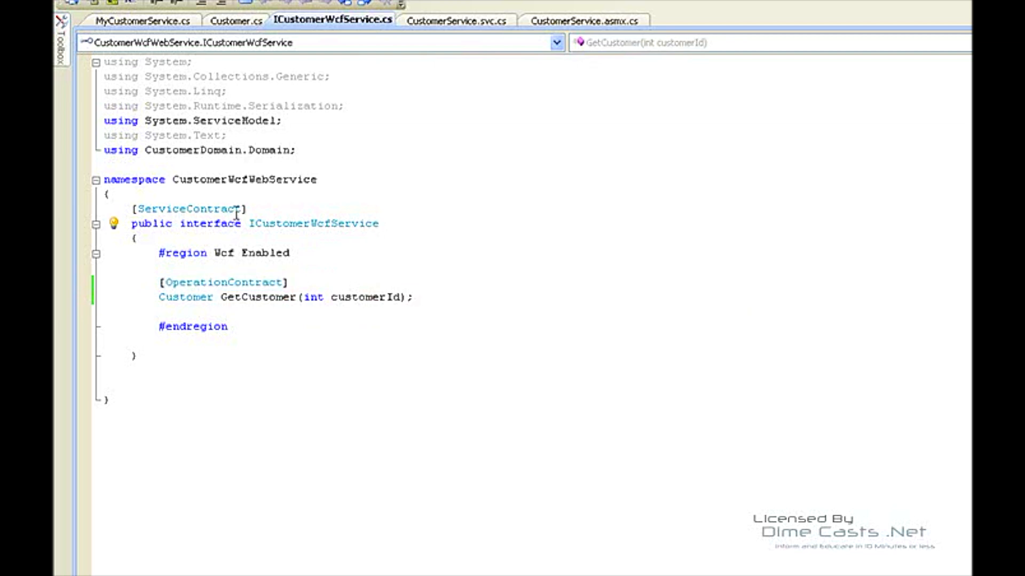
Compare the interface's ServiceContract GetCustomer declaration with the WCF CustomerService class implementation
{"action": "double_click", "coordinate": [189, 208]}
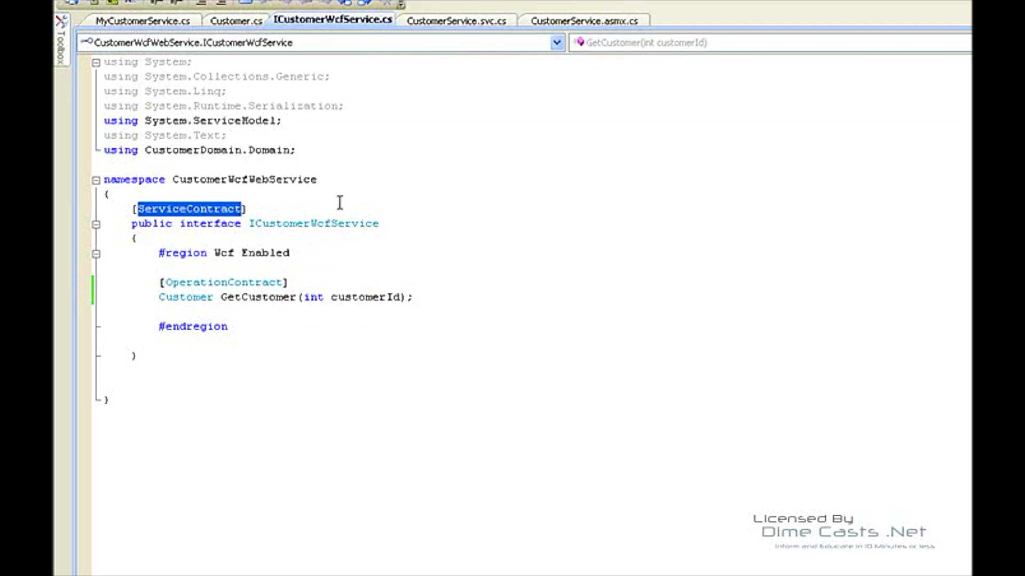
{"action": "left_click", "coordinate": [379, 223]}
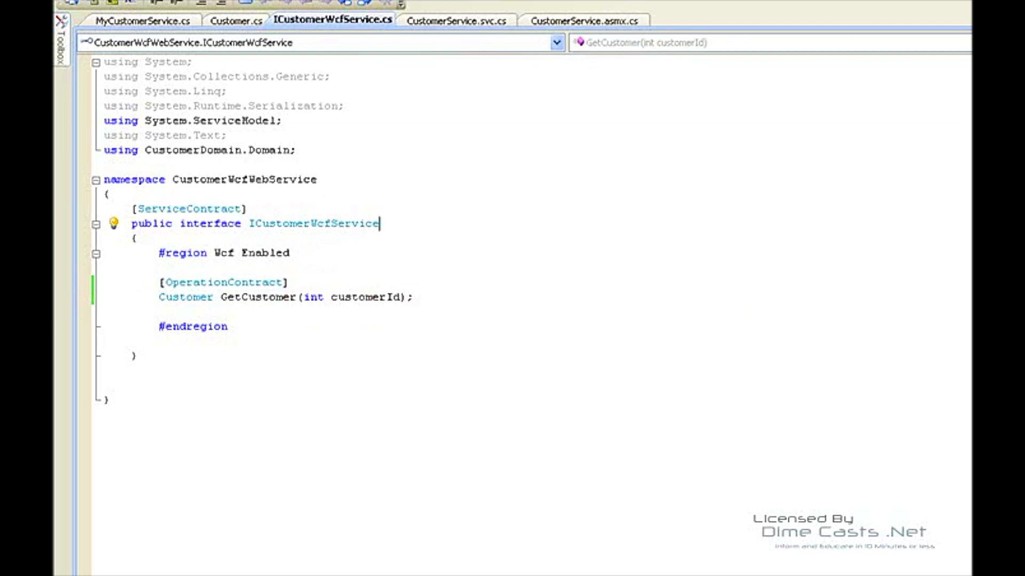
{"action": "left_click", "coordinate": [456, 20]}
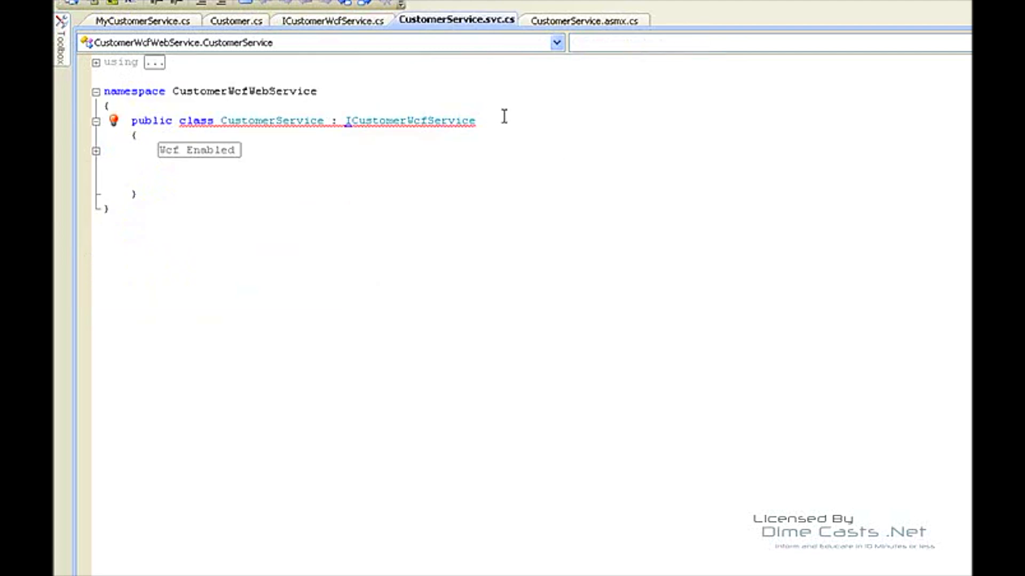
{"action": "left_click", "coordinate": [332, 21]}
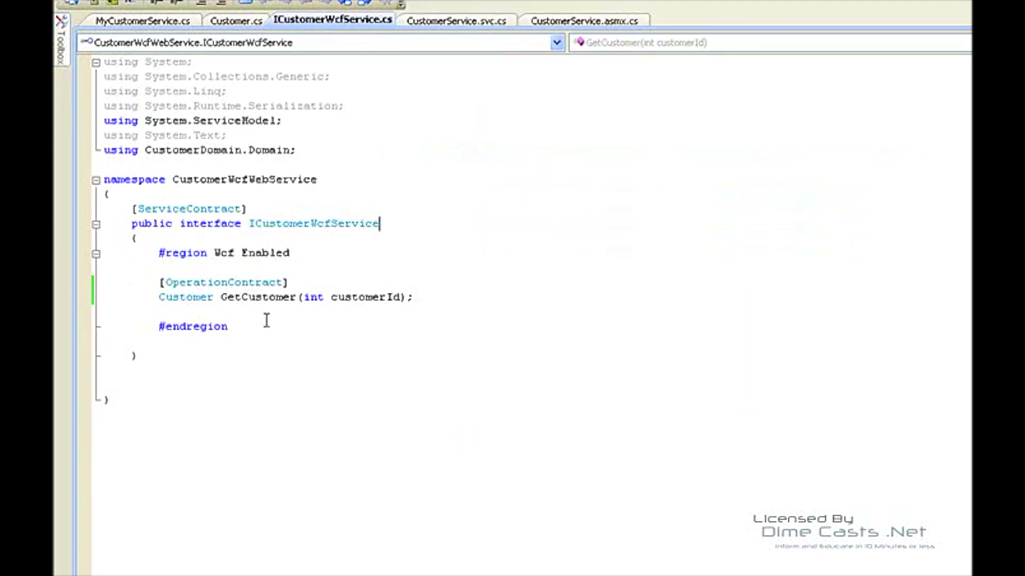
{"action": "left_click", "coordinate": [456, 20]}
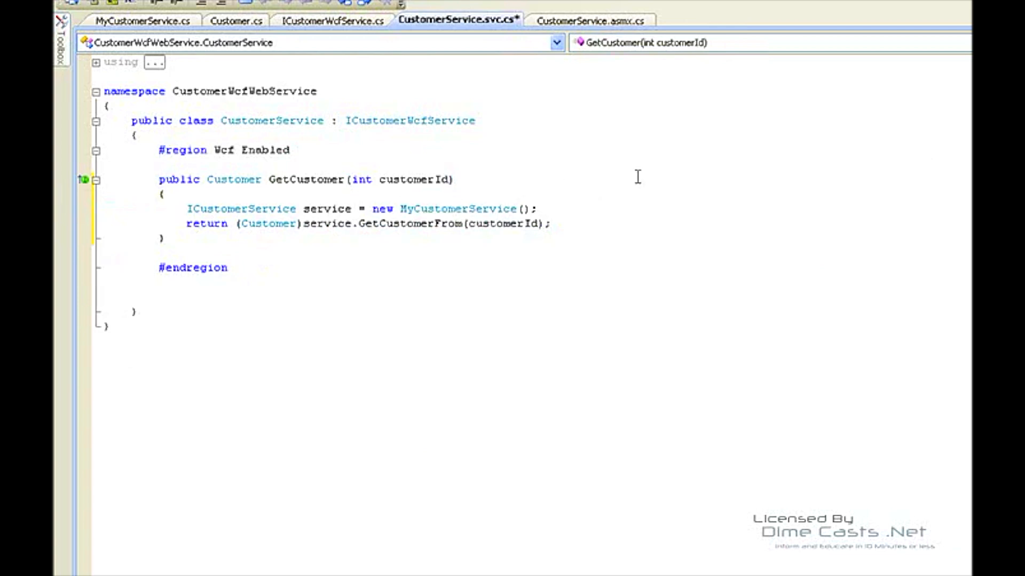
Check the shared MyCustomerService backend used by the WCF GetCustomer, then move to the Customer class
{"action": "left_click", "coordinate": [141, 20]}
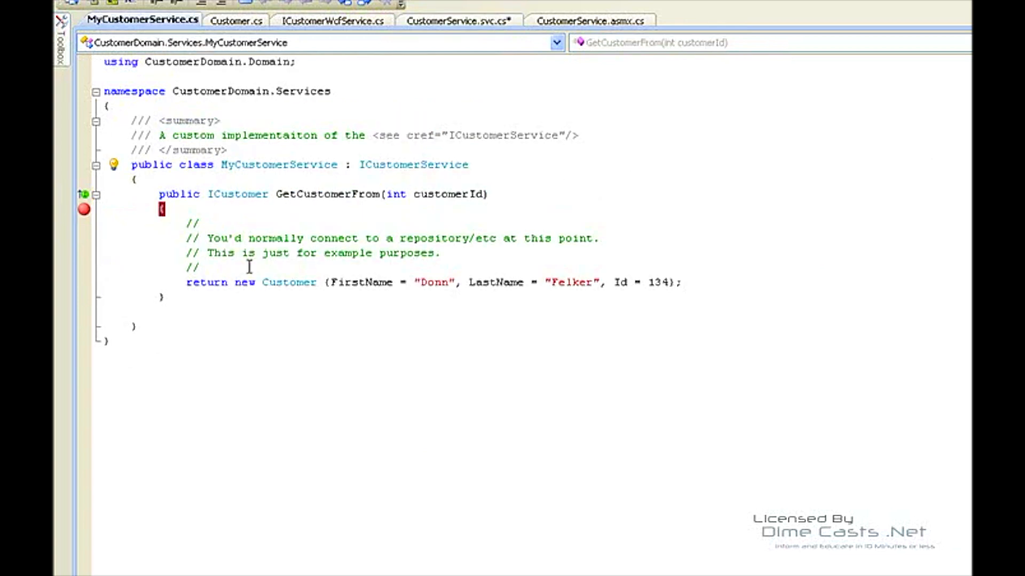
{"action": "mouse_move", "coordinate": [585, 228]}
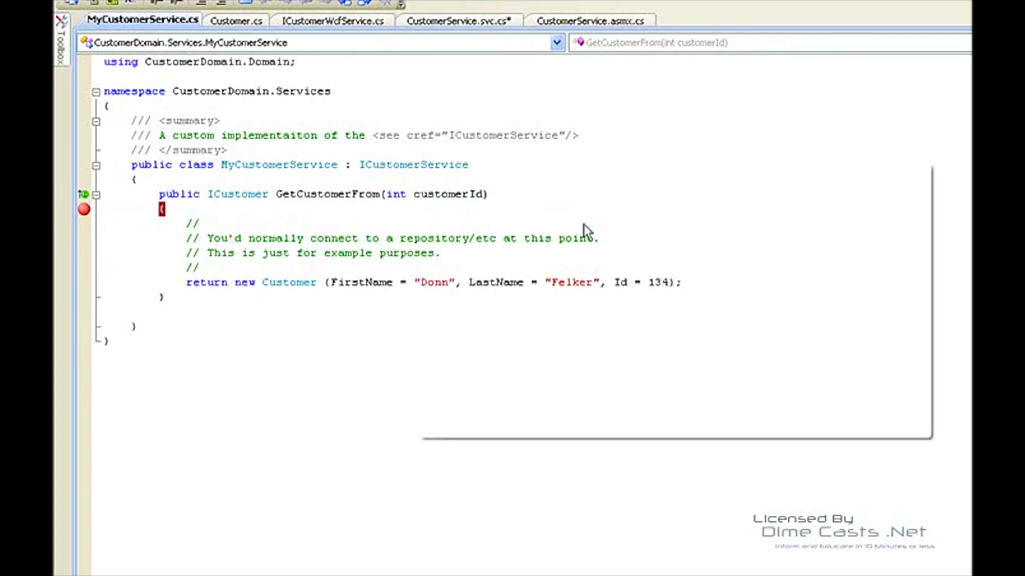
{"action": "left_click", "coordinate": [458, 20]}
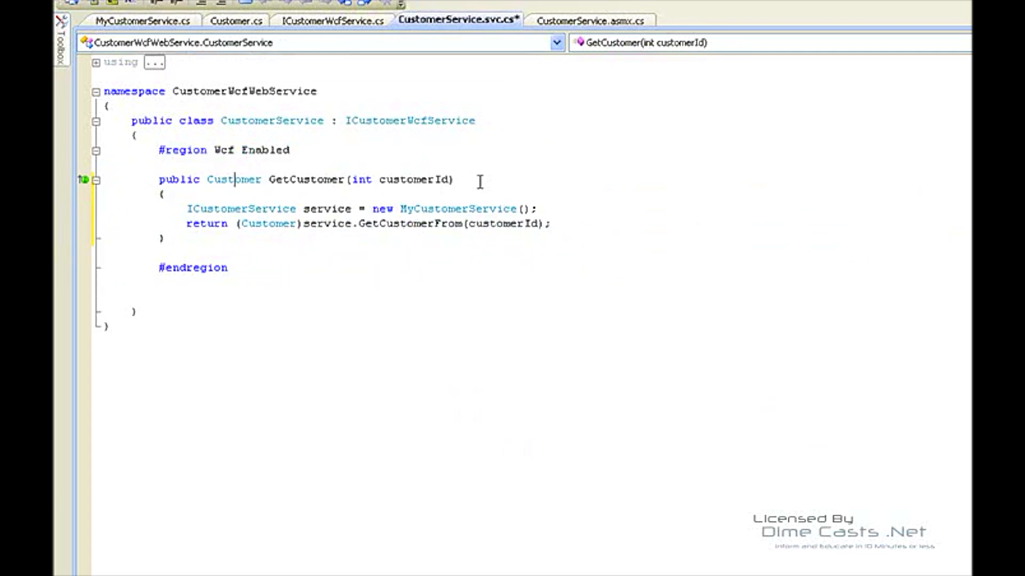
{"action": "left_click", "coordinate": [235, 21]}
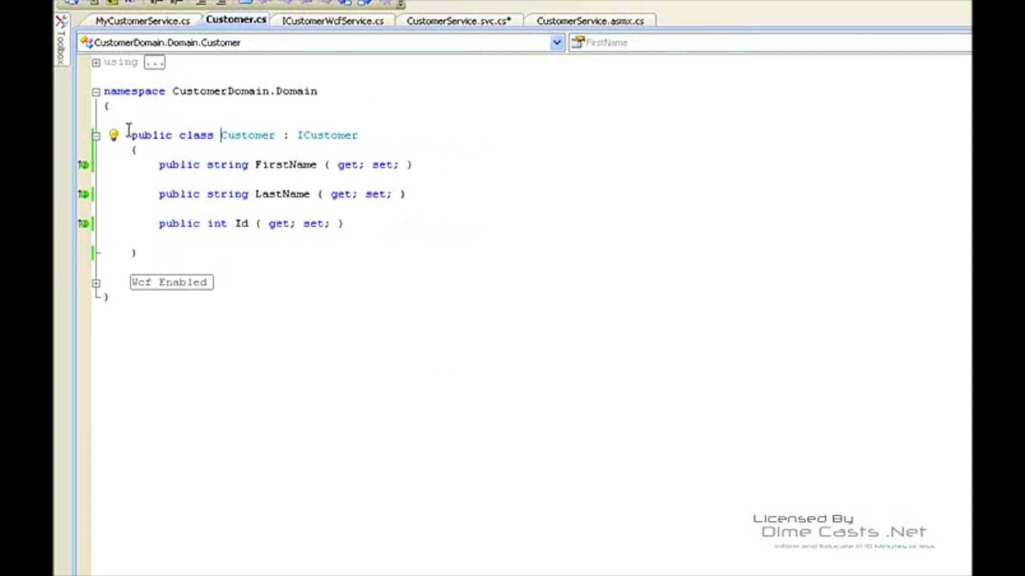
{"action": "mouse_move", "coordinate": [129, 170]}
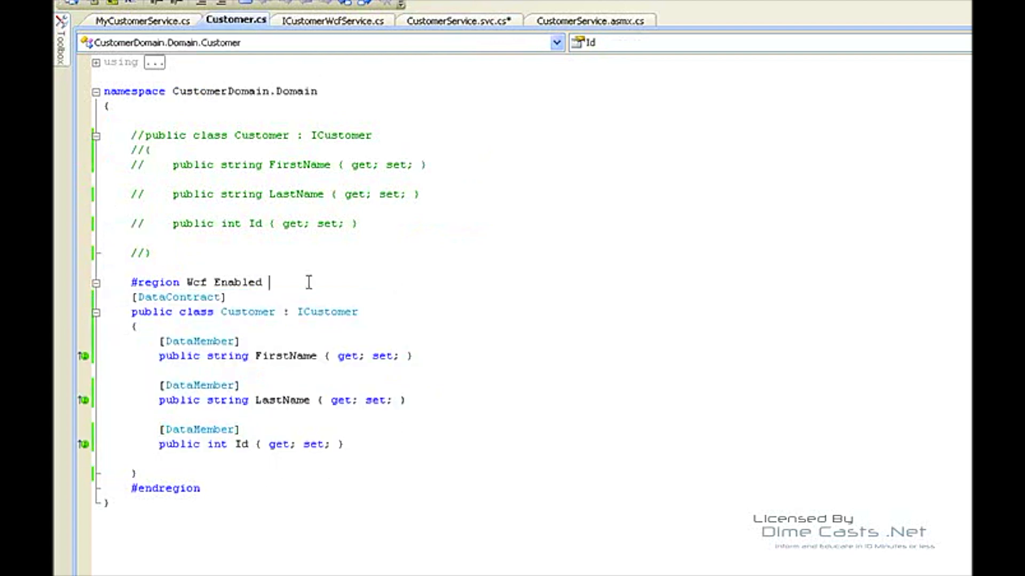
Inspect the DataMember attribute on FirstName in the reworked Customer data contract
{"action": "double_click", "coordinate": [178, 297]}
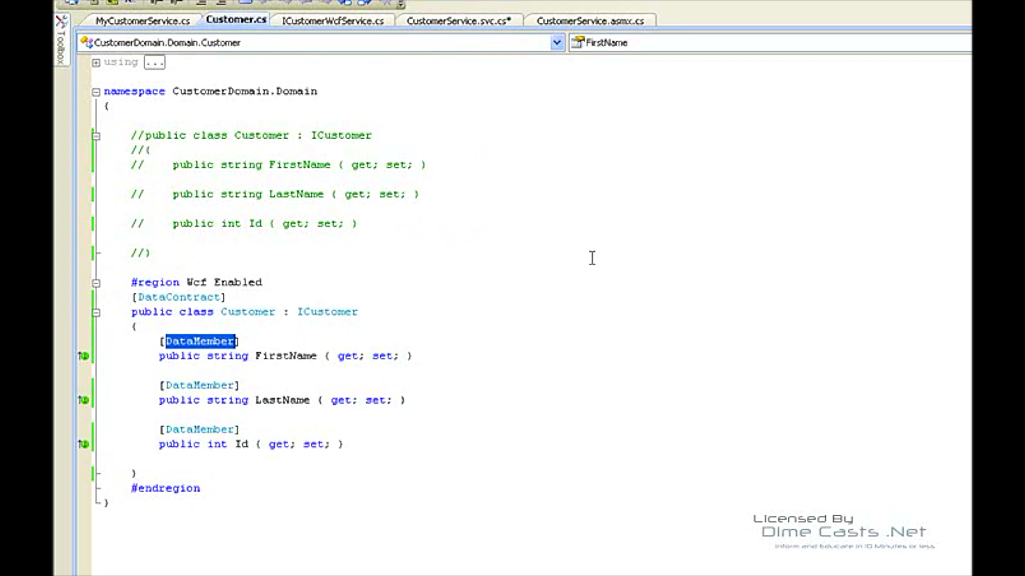
{"action": "mouse_move", "coordinate": [587, 258]}
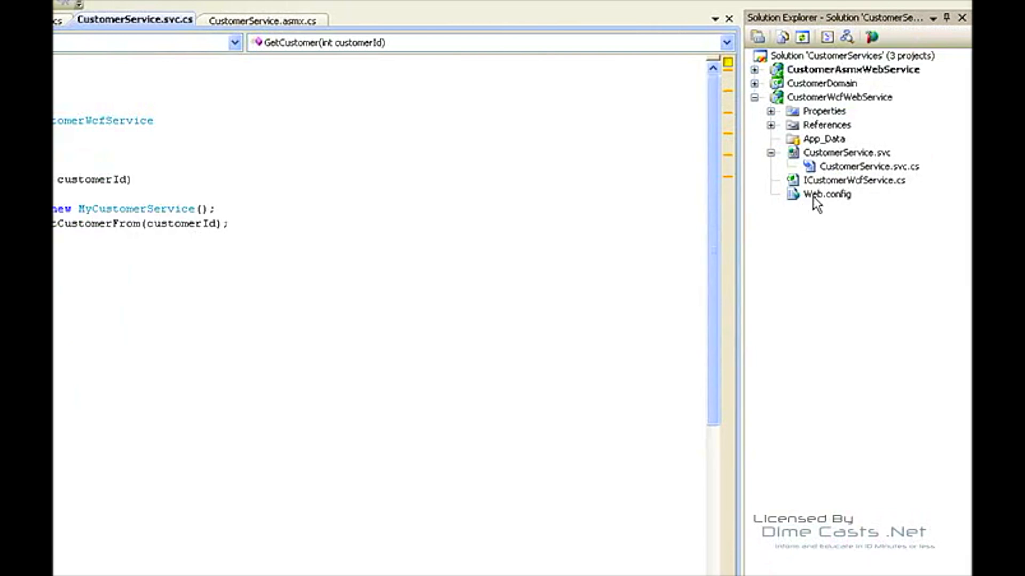
Select the CustomerWcfWebService project's Web.config in Solution Explorer
{"action": "left_click", "coordinate": [828, 194]}
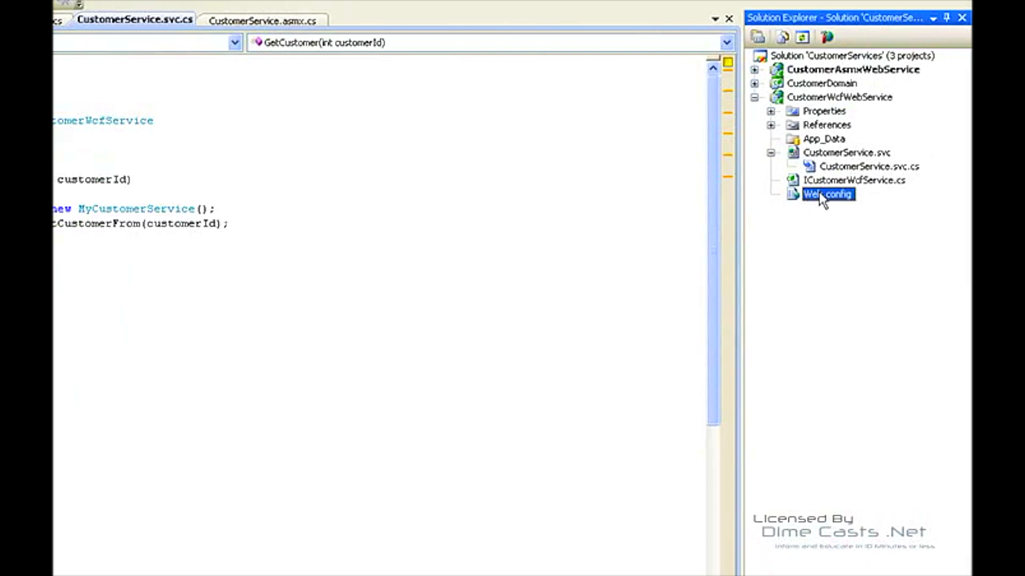
{"action": "left_click", "coordinate": [854, 180]}
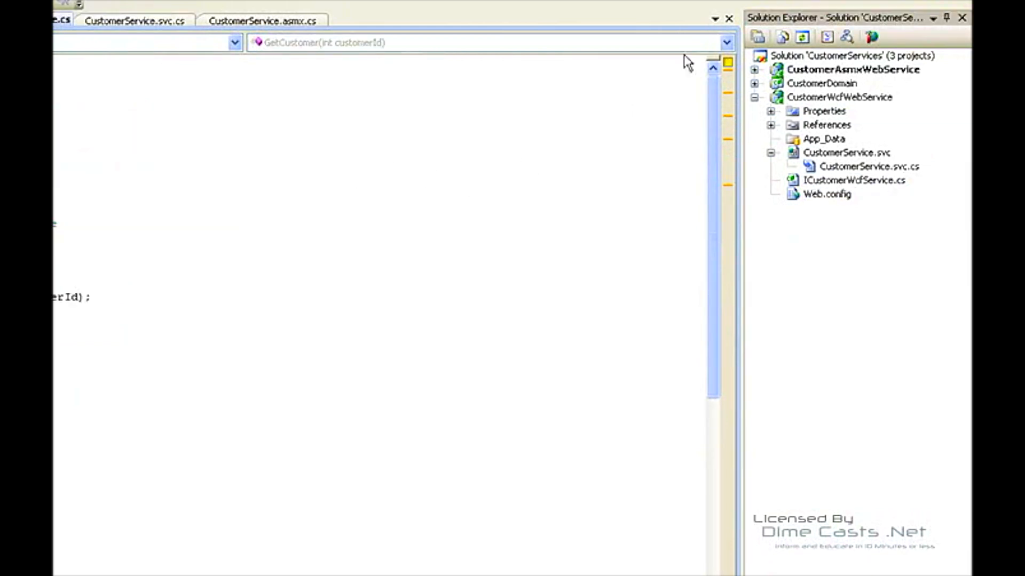
{"action": "mouse_move", "coordinate": [832, 105]}
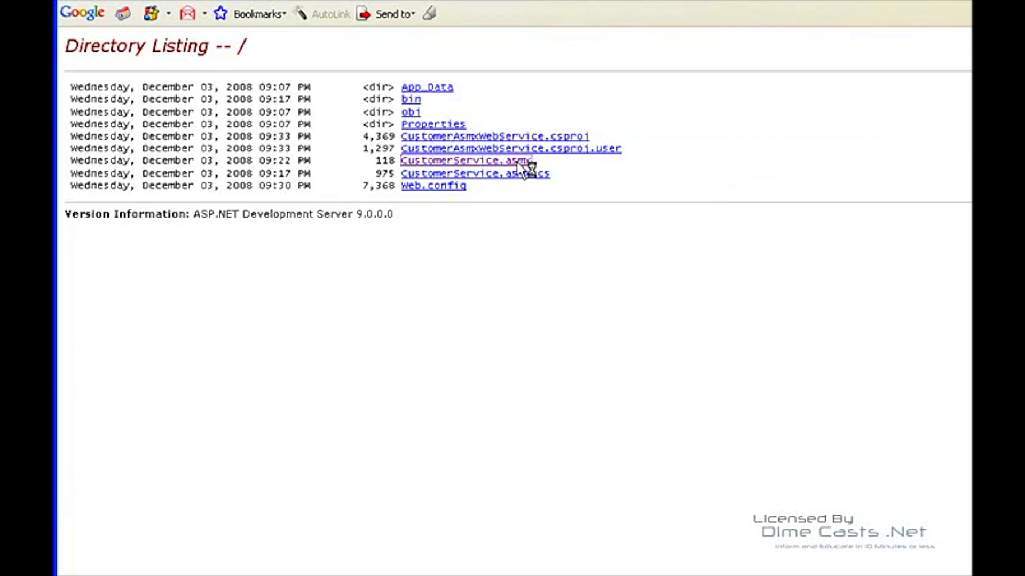
Run GetCustomer with customerId 55 from the CustomerService.asmx test page
{"action": "left_click", "coordinate": [464, 161]}
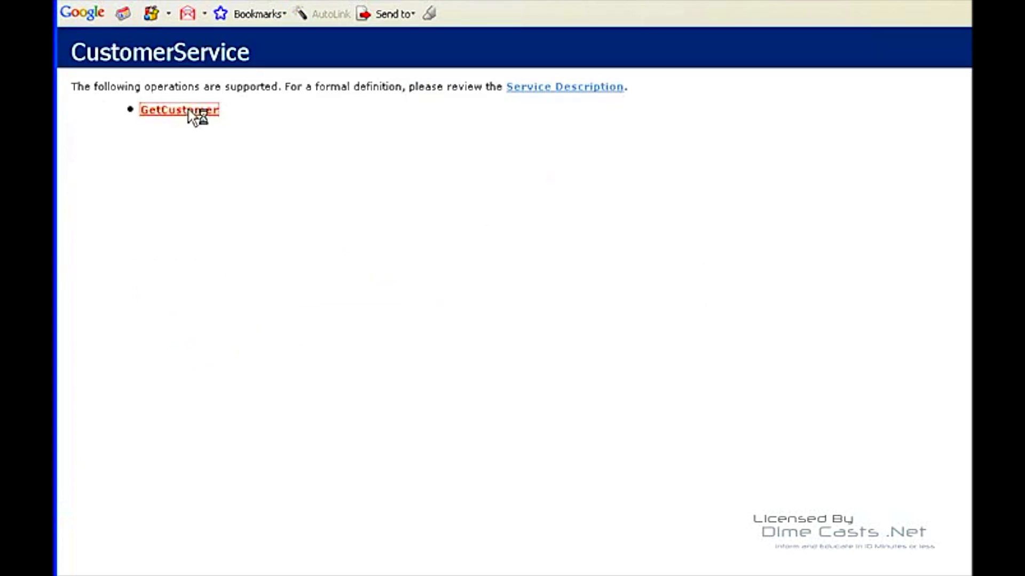
{"action": "left_click", "coordinate": [178, 110]}
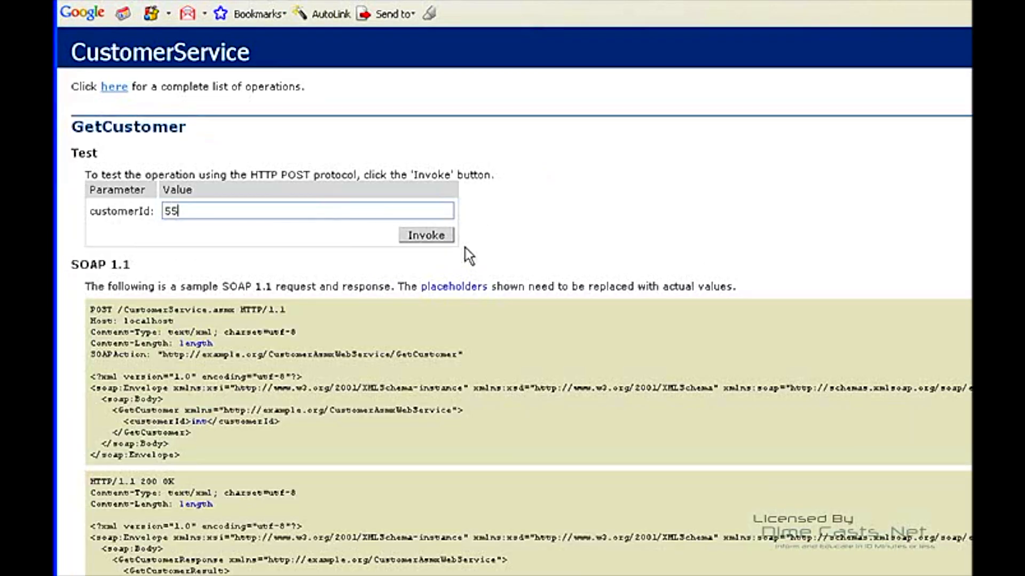
{"action": "left_click", "coordinate": [425, 235]}
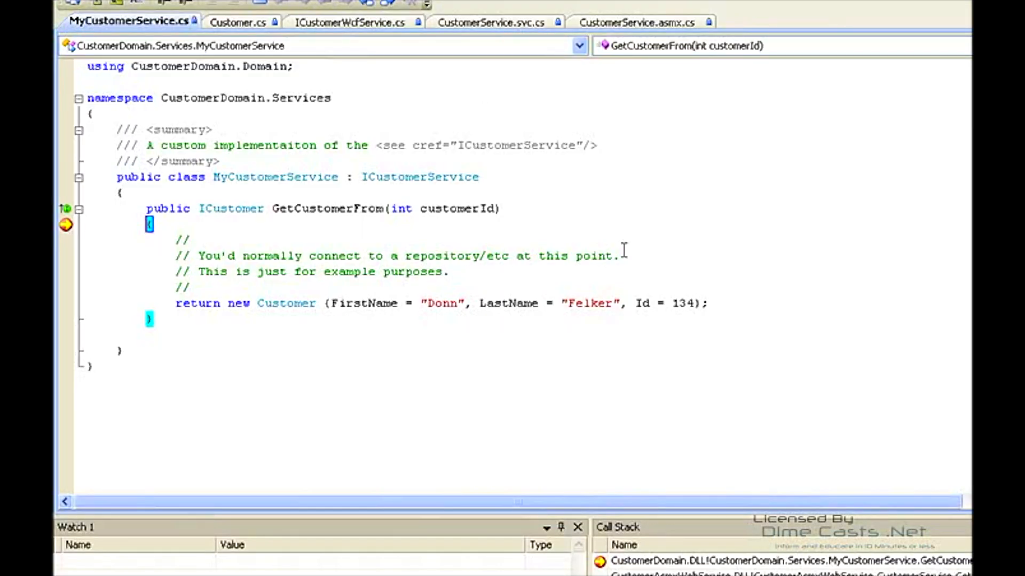
{"action": "mouse_move", "coordinate": [327, 163]}
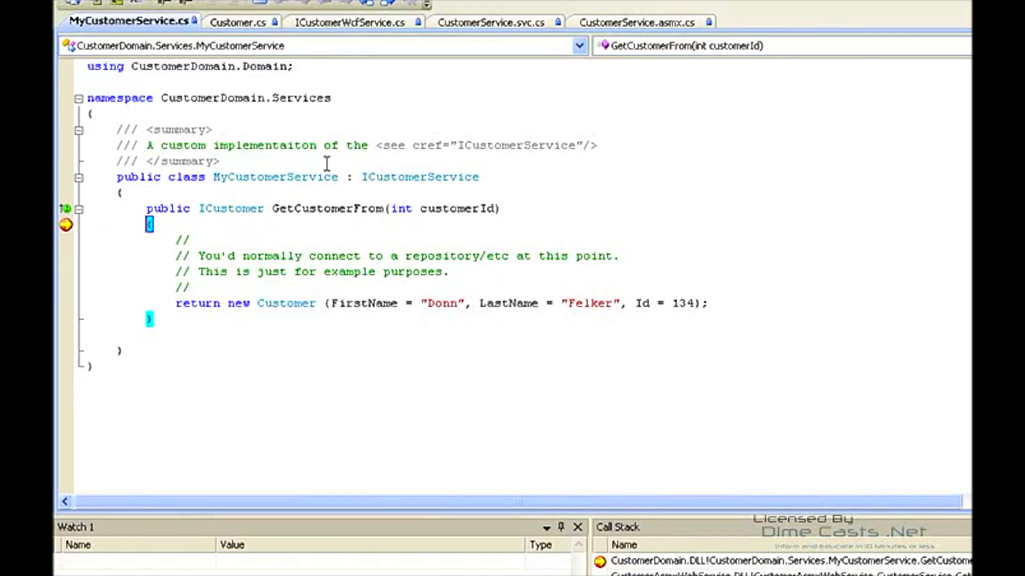
{"action": "mouse_move", "coordinate": [457, 208]}
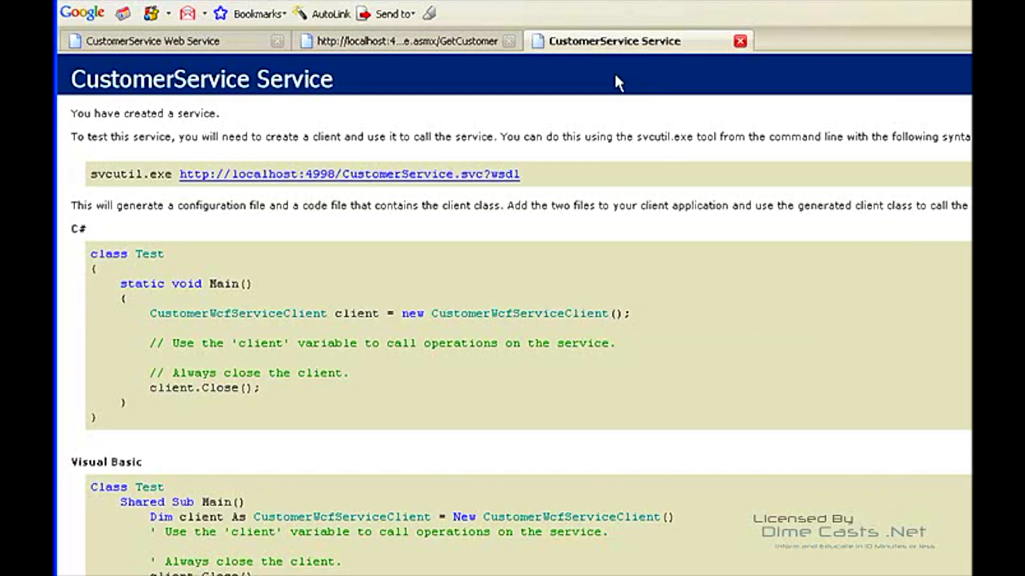
{"action": "mouse_move", "coordinate": [569, 178]}
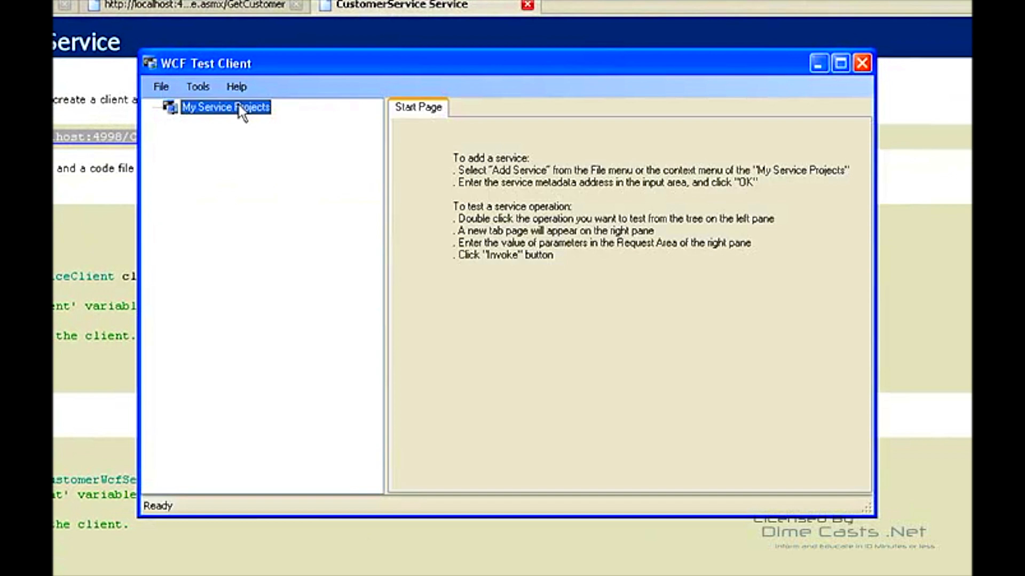
Add the CustomerService.svc?wsdl service under My Service Projects and bring up its GetCustomer operation
{"action": "right_click", "coordinate": [226, 106]}
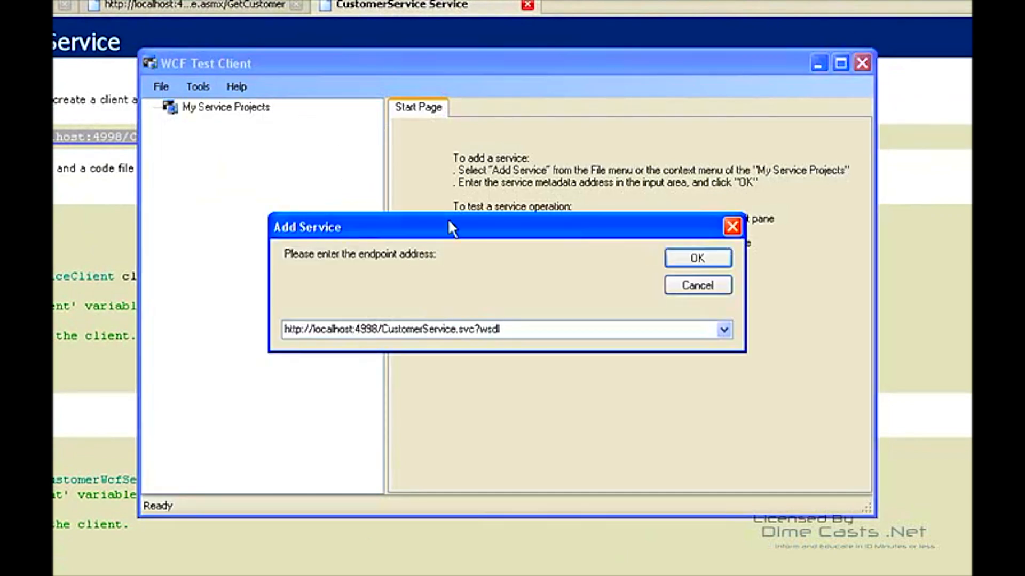
{"action": "left_click", "coordinate": [697, 257]}
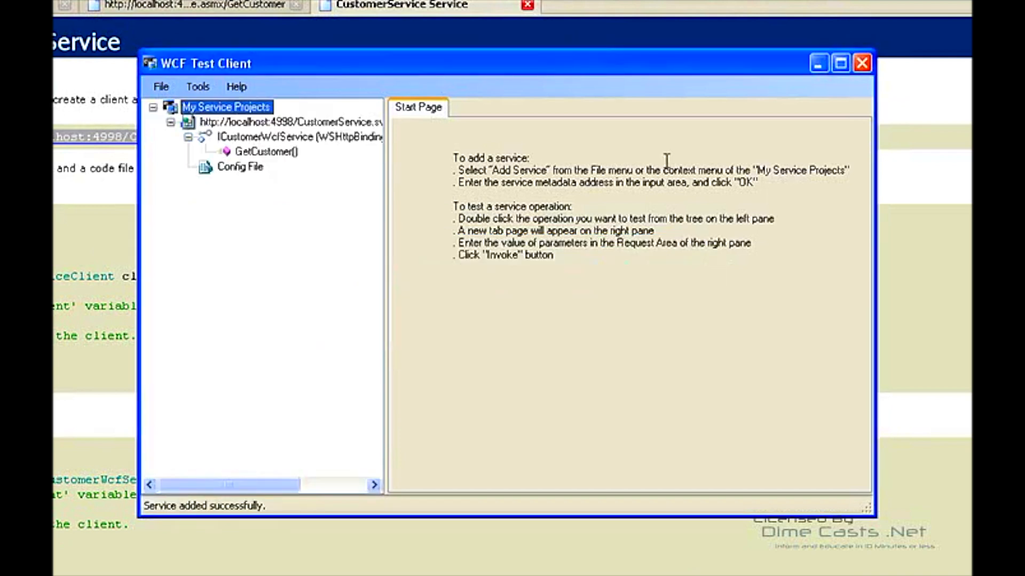
{"action": "double_click", "coordinate": [266, 150]}
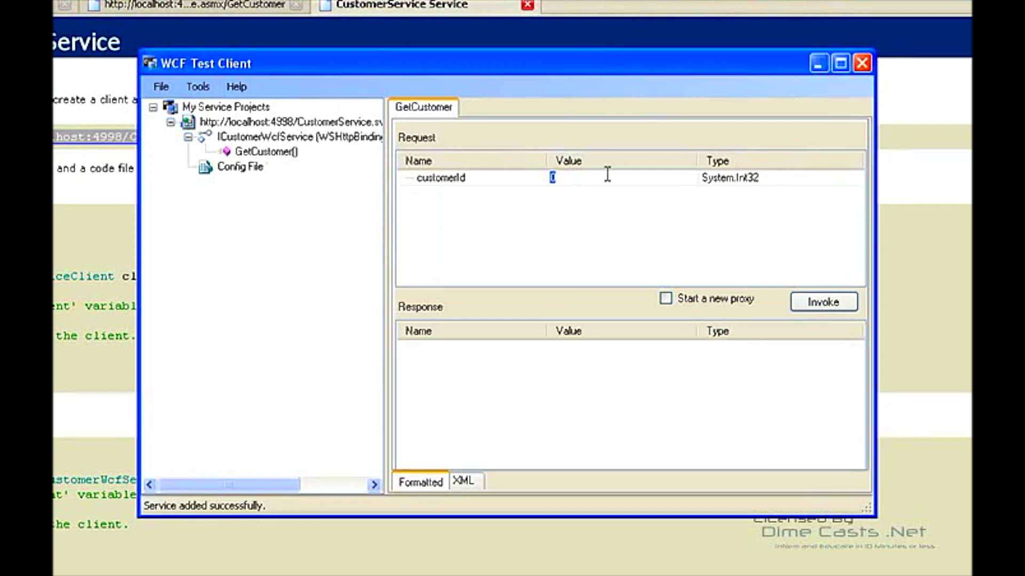
Invoke GetCustomer with customerId 66, continue past the breakpoint, and receive Donn Felker with Id 134
{"action": "type", "text": "66"}
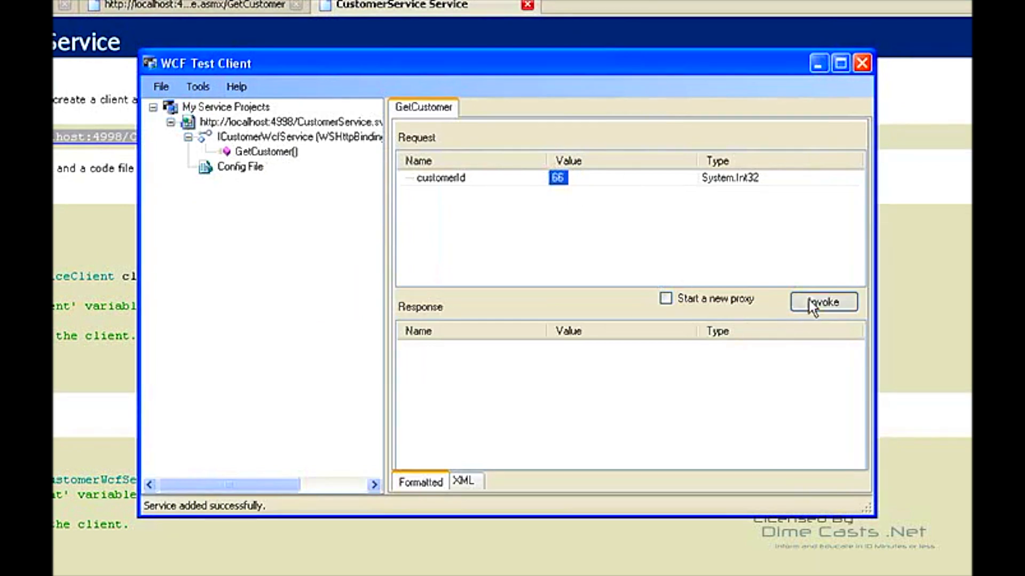
{"action": "left_click", "coordinate": [822, 302]}
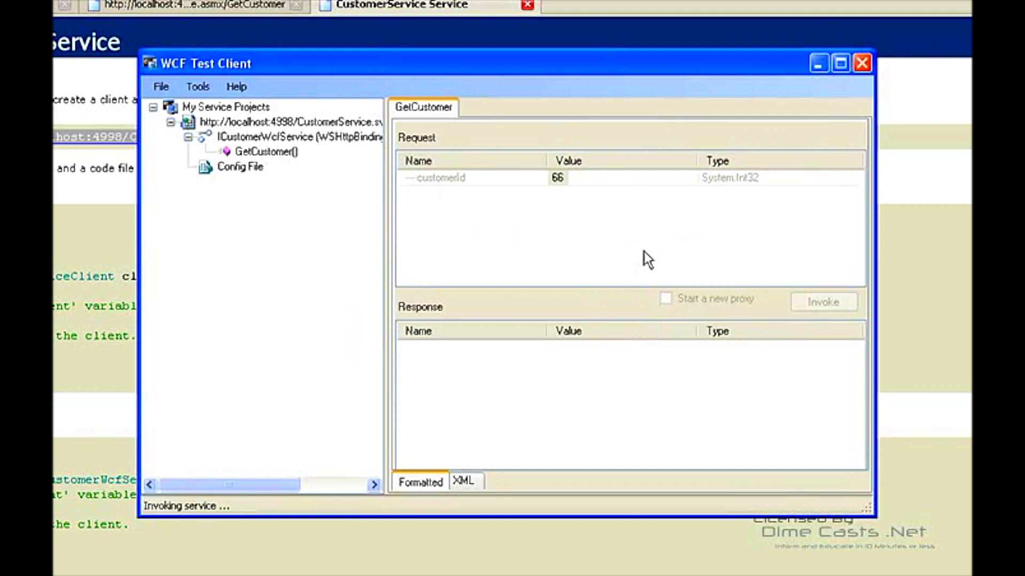
{"action": "mouse_move", "coordinate": [194, 555]}
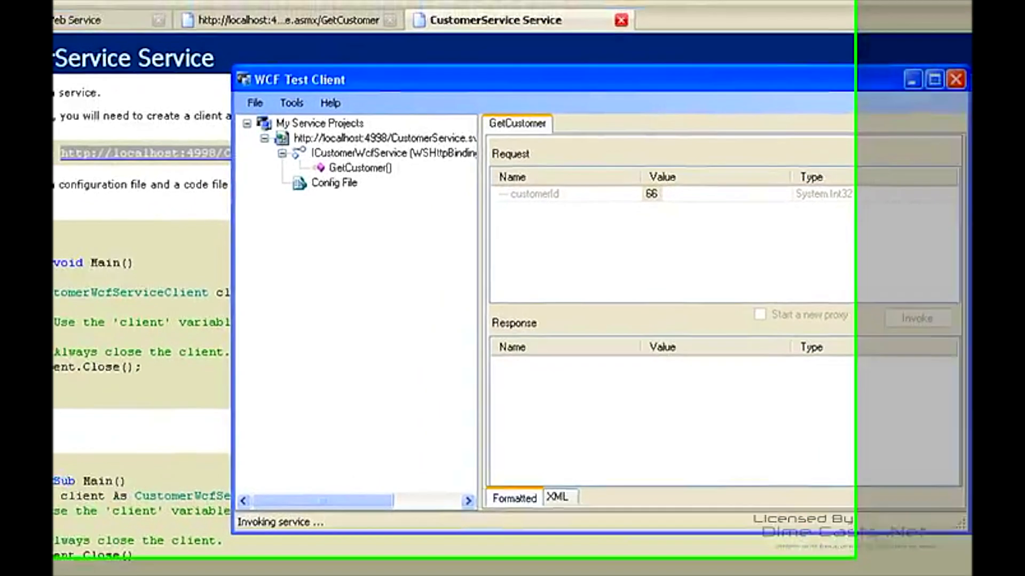
{"action": "left_click", "coordinate": [916, 318]}
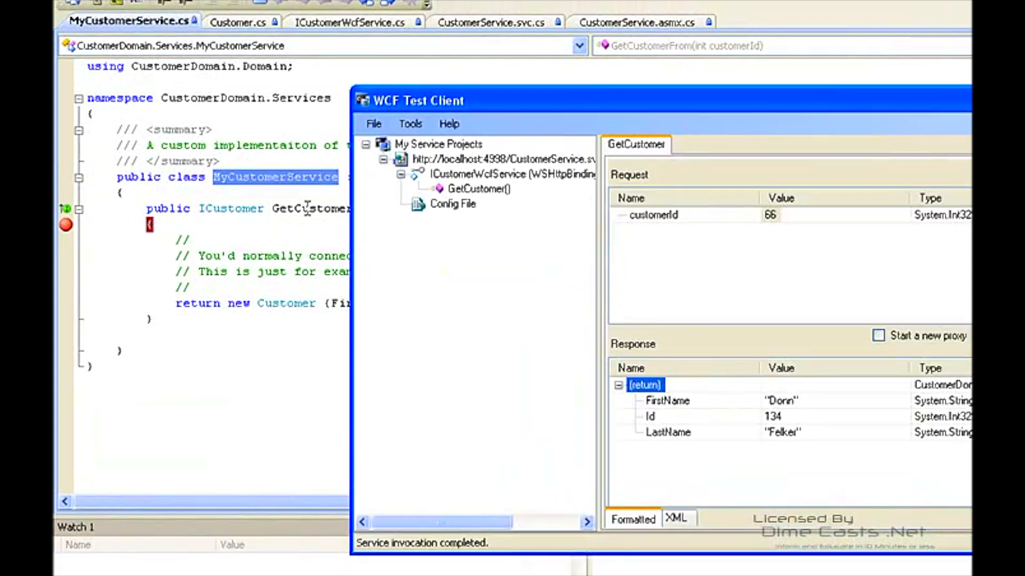
{"action": "mouse_move", "coordinate": [492, 367]}
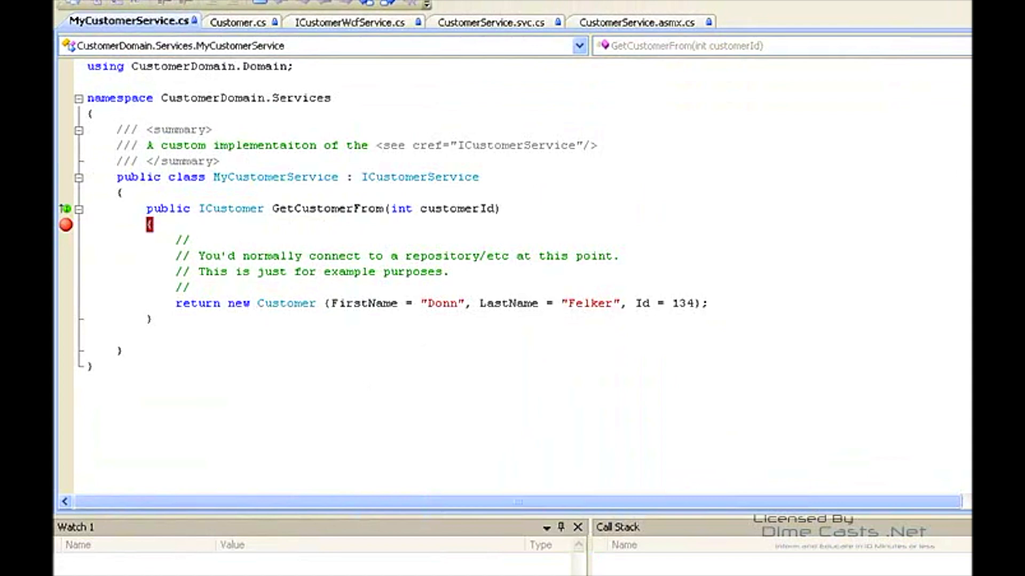
{"action": "mouse_move", "coordinate": [968, 186]}
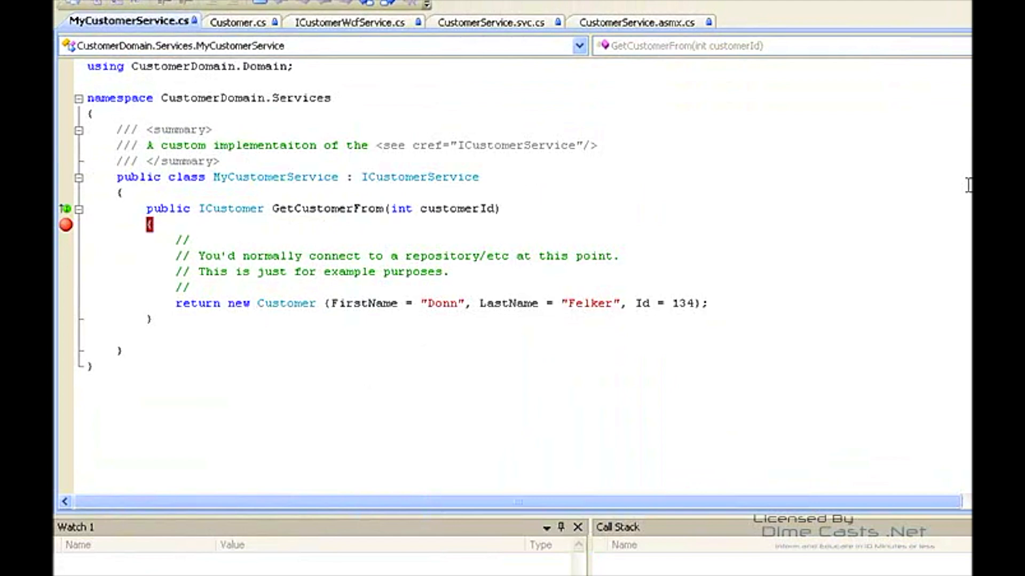